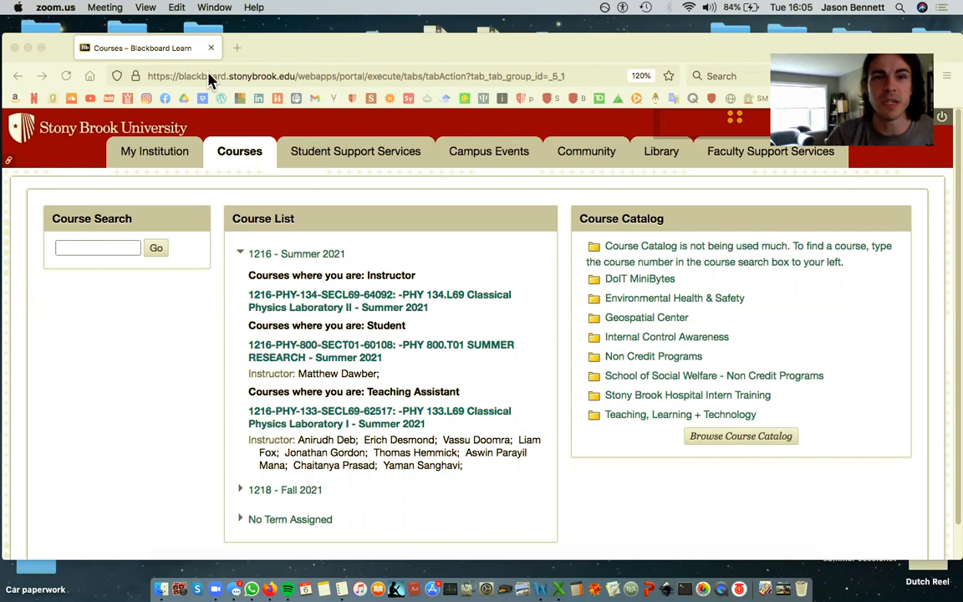
mouse_move(715, 308)
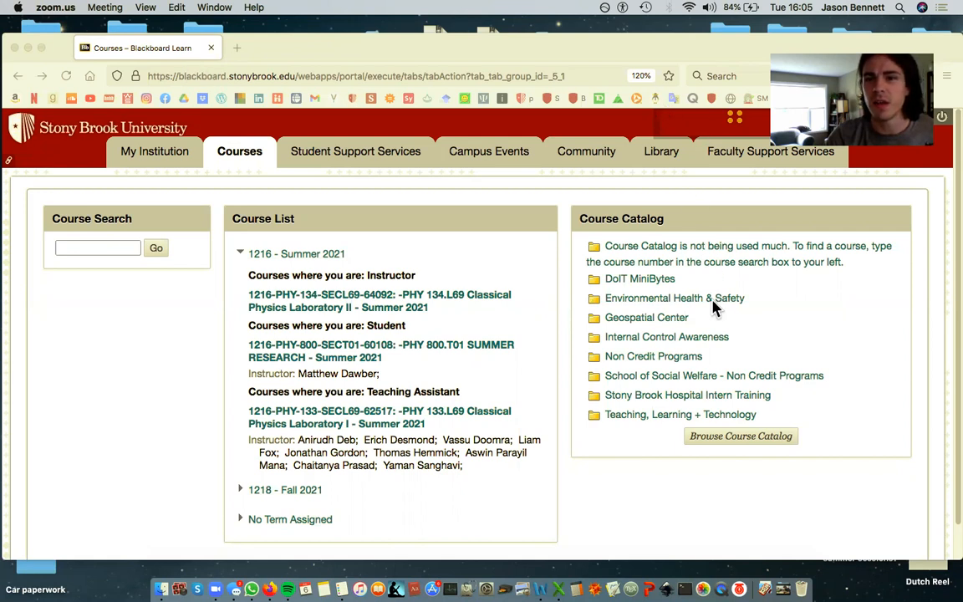
mouse_move(724, 343)
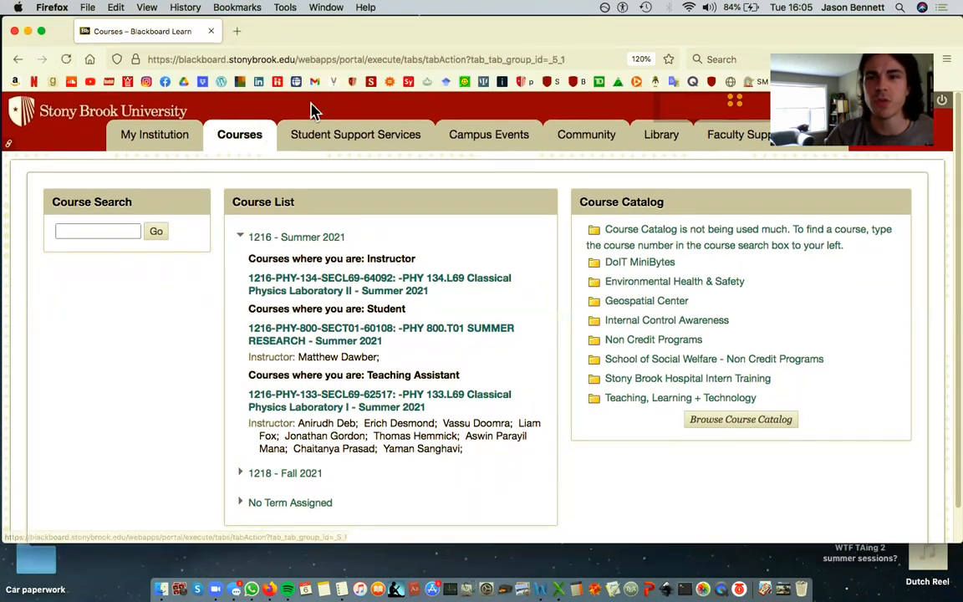
mouse_move(305, 153)
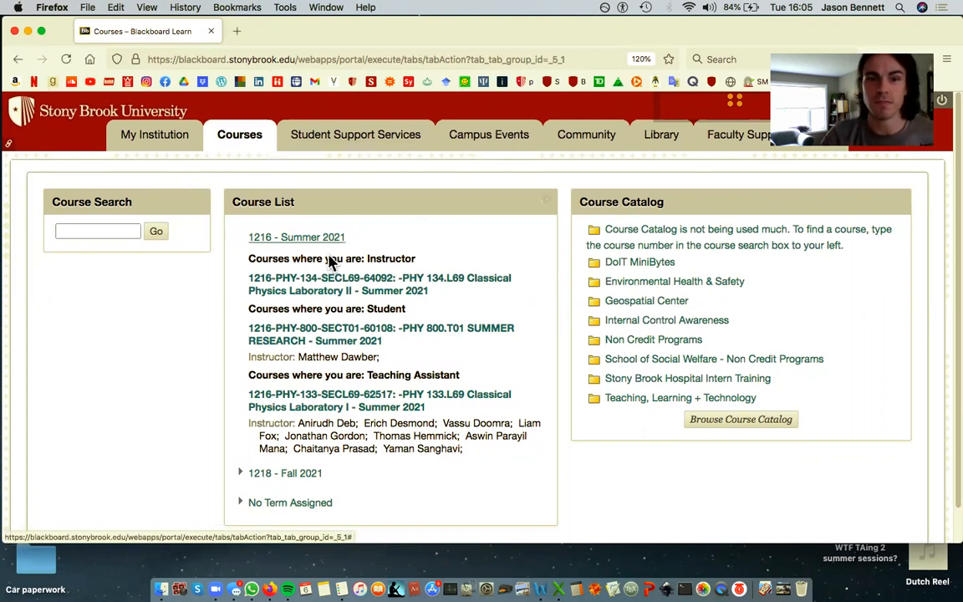
Step: Open the PHY 134.L69 Classical Physics Laboratory II course and its Course Documents area
click(379, 278)
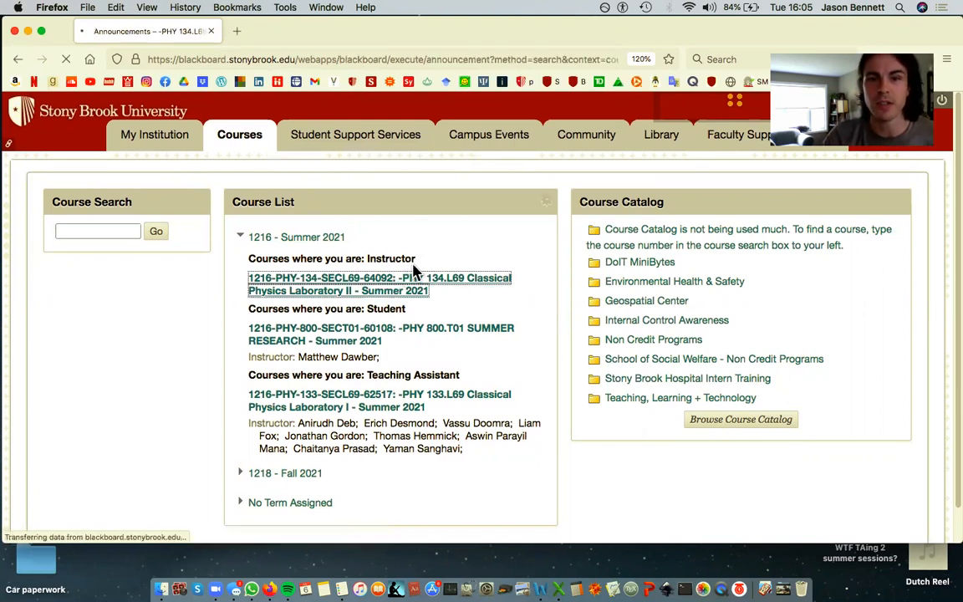
click(378, 283)
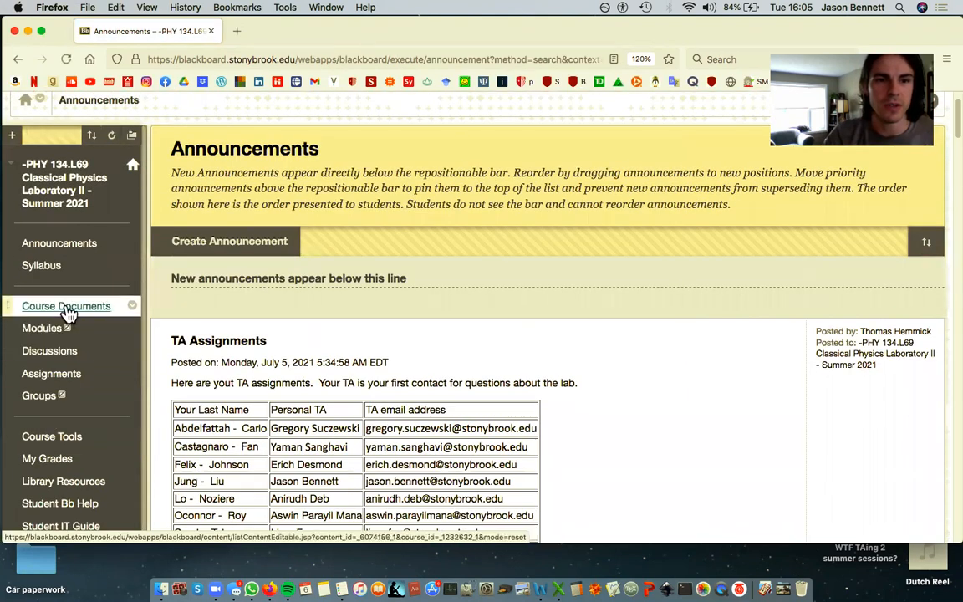
click(66, 306)
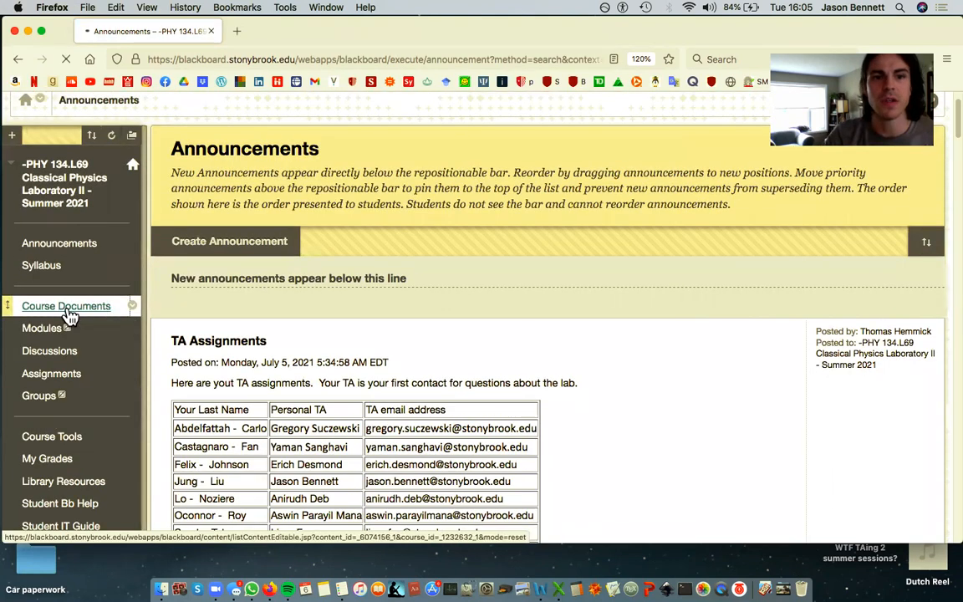
click(66, 305)
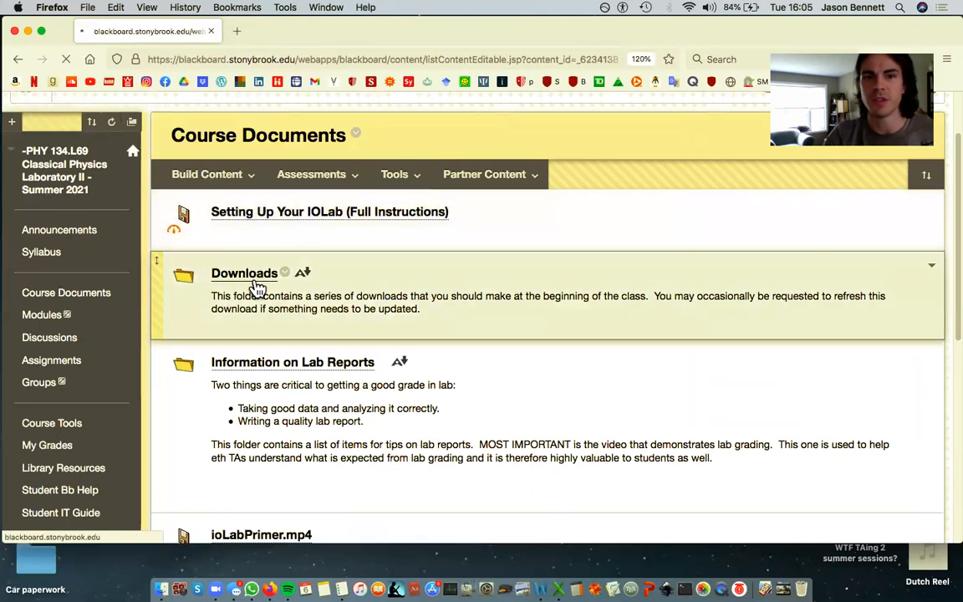
Step: Open the Downloads folder and read its IOLab-Executables and lab manual instructions
click(244, 272)
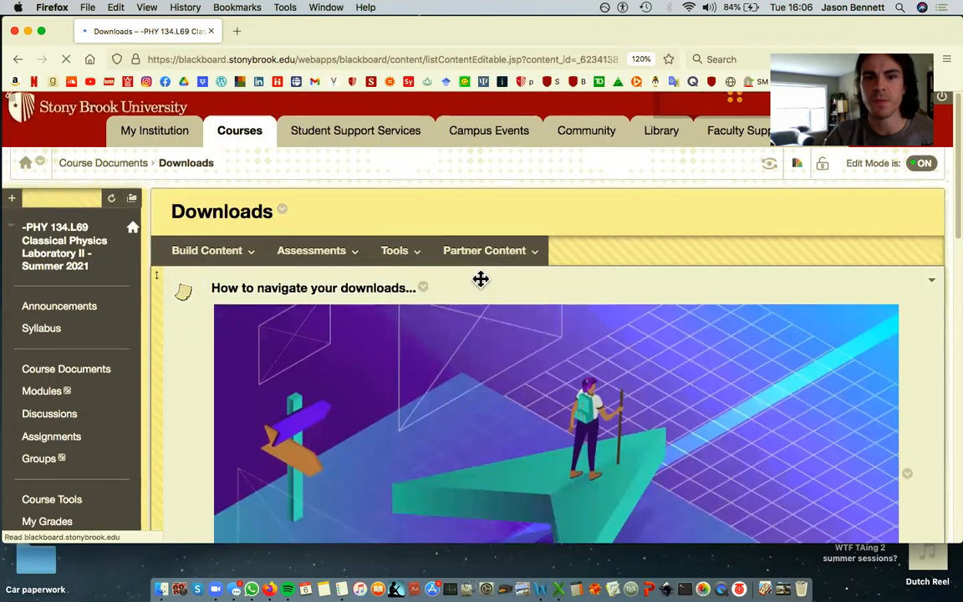
scroll(down, 3)
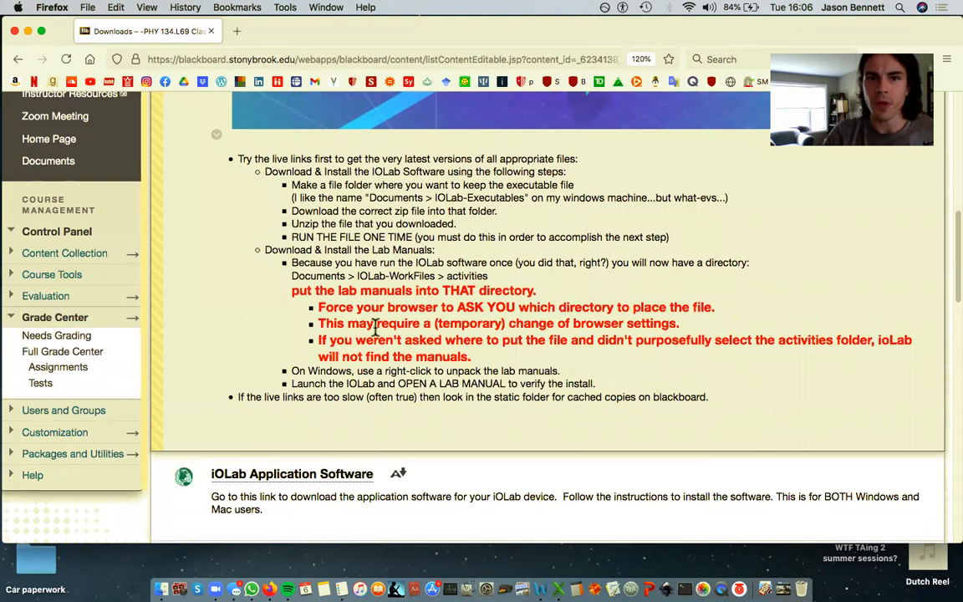
mouse_move(245, 332)
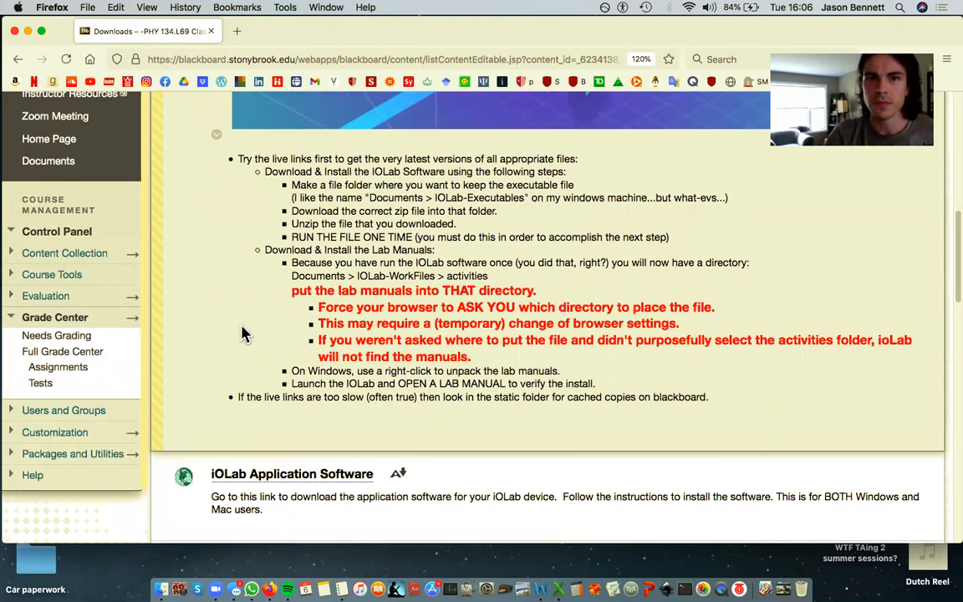
mouse_move(226, 326)
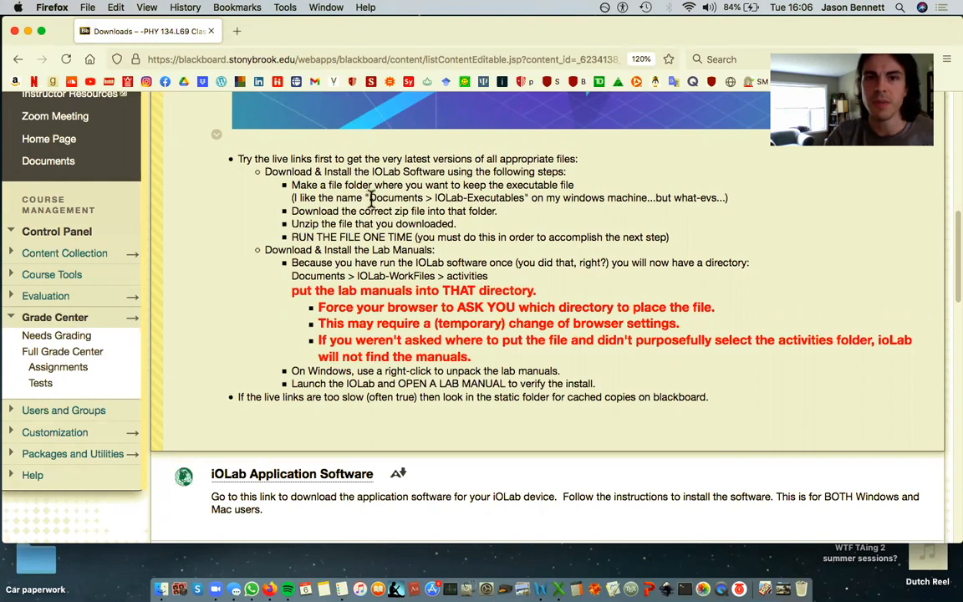
double_click(396, 197)
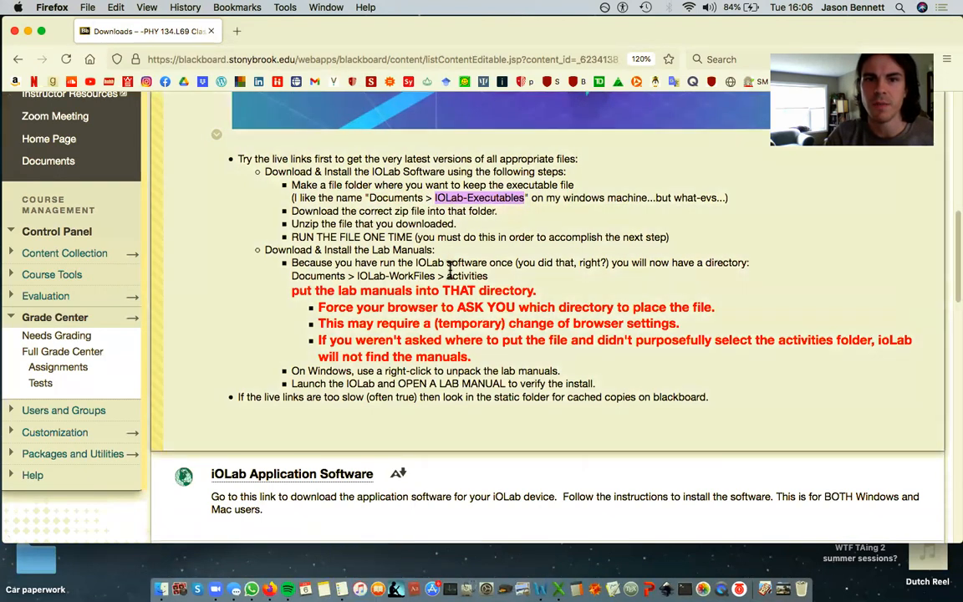
scroll(down, 3)
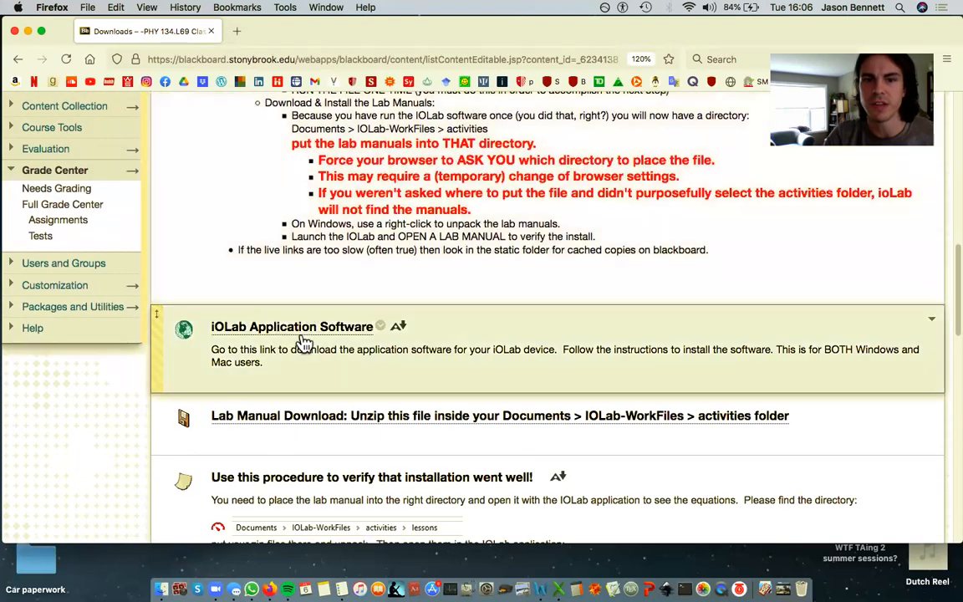
mouse_move(313, 334)
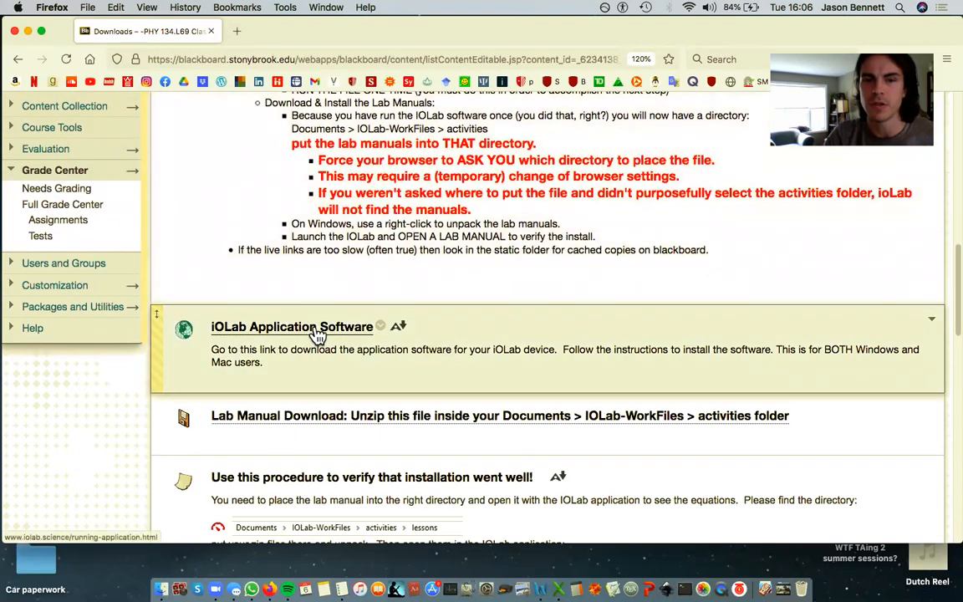
Step: Open the iOLab Application Software page on iolab.science and scroll to Mac Software
click(292, 326)
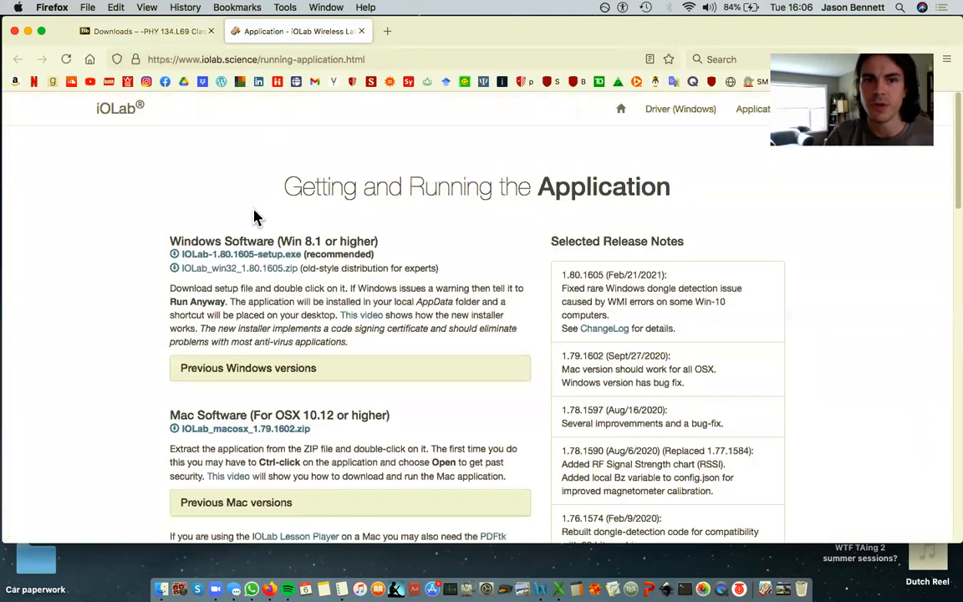
scroll(down, 3)
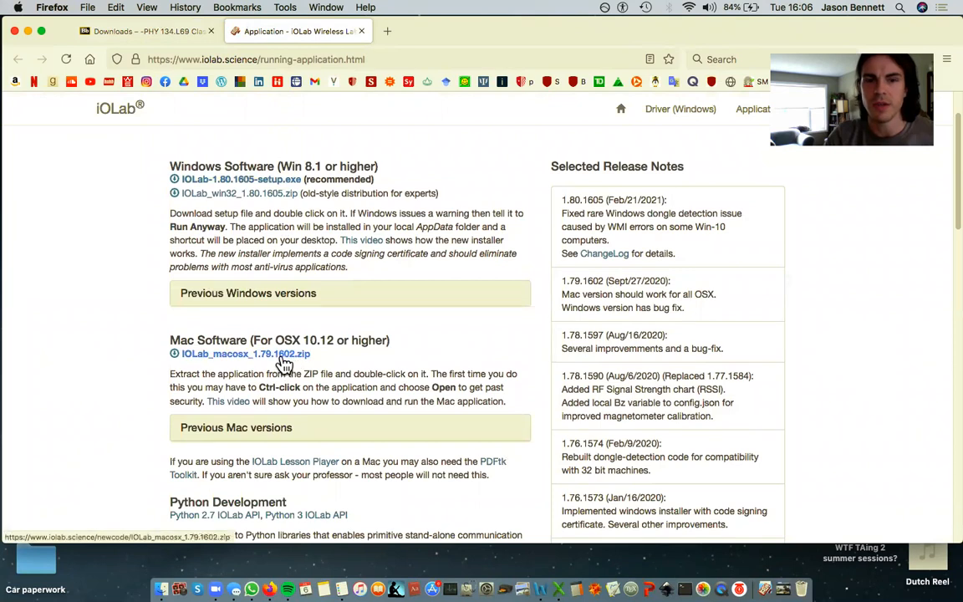
mouse_move(284, 364)
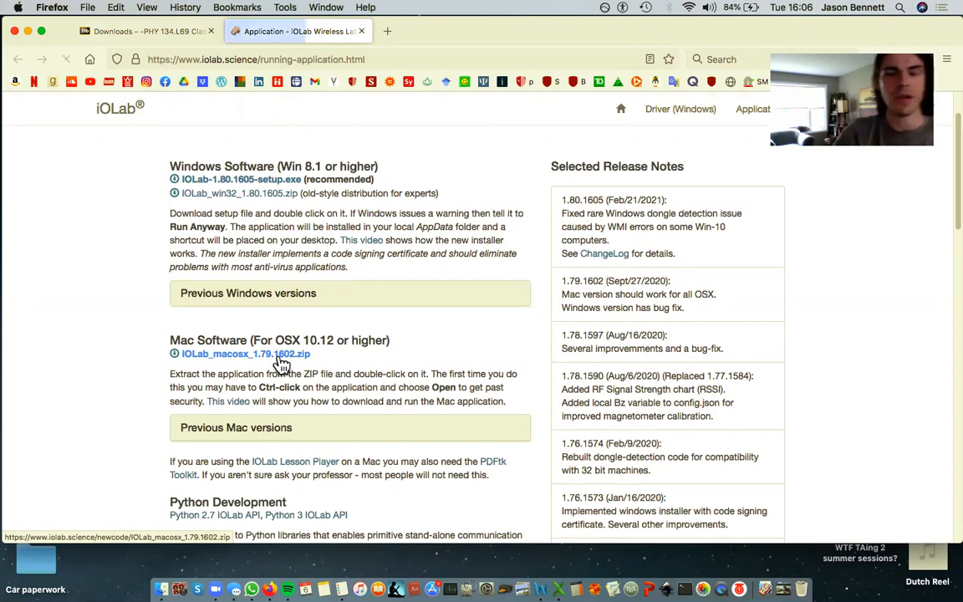
Step: Save IOLab_macosx_1.79.1602.zip, picking Documents as the save location
click(240, 354)
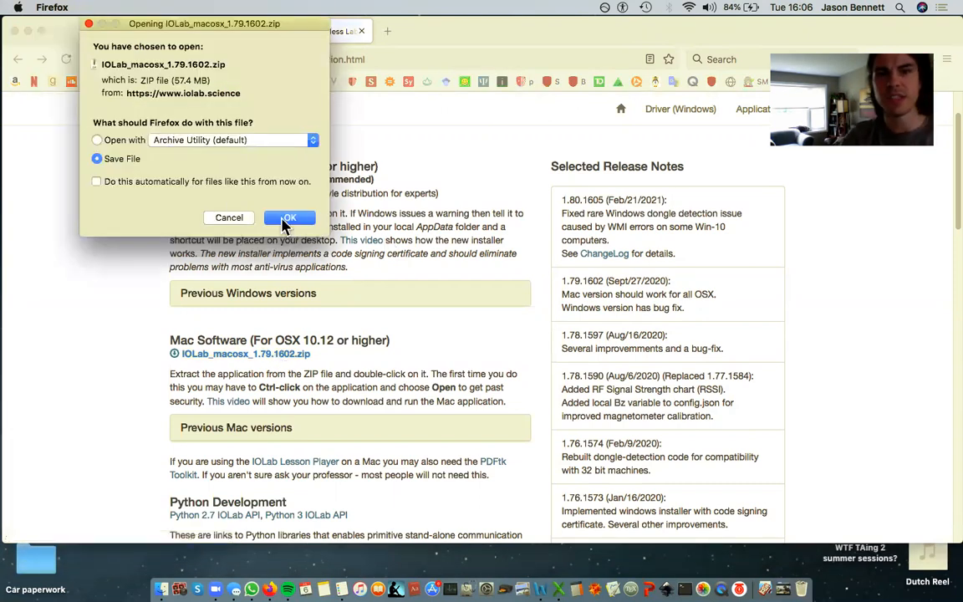
click(290, 217)
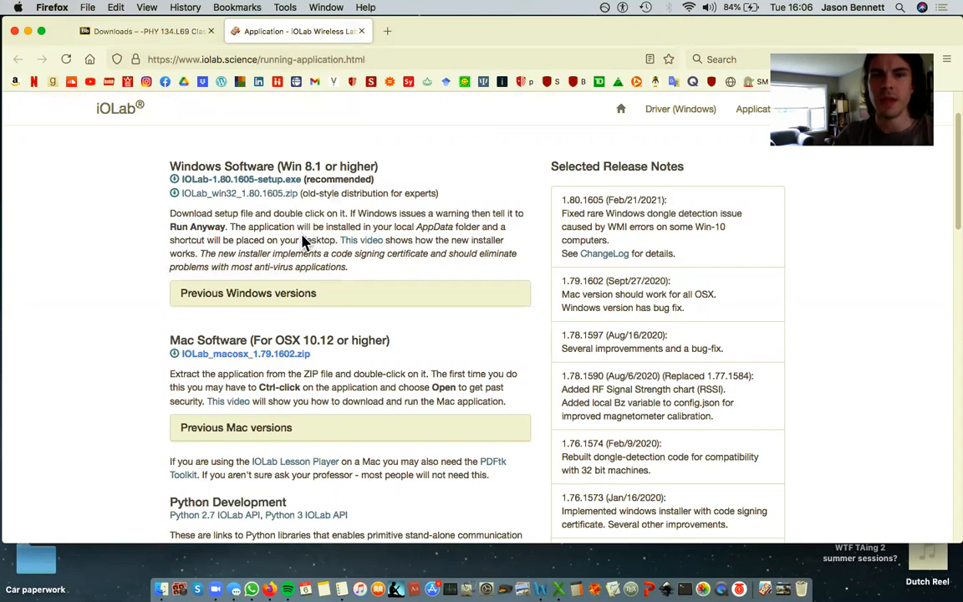
click(247, 353)
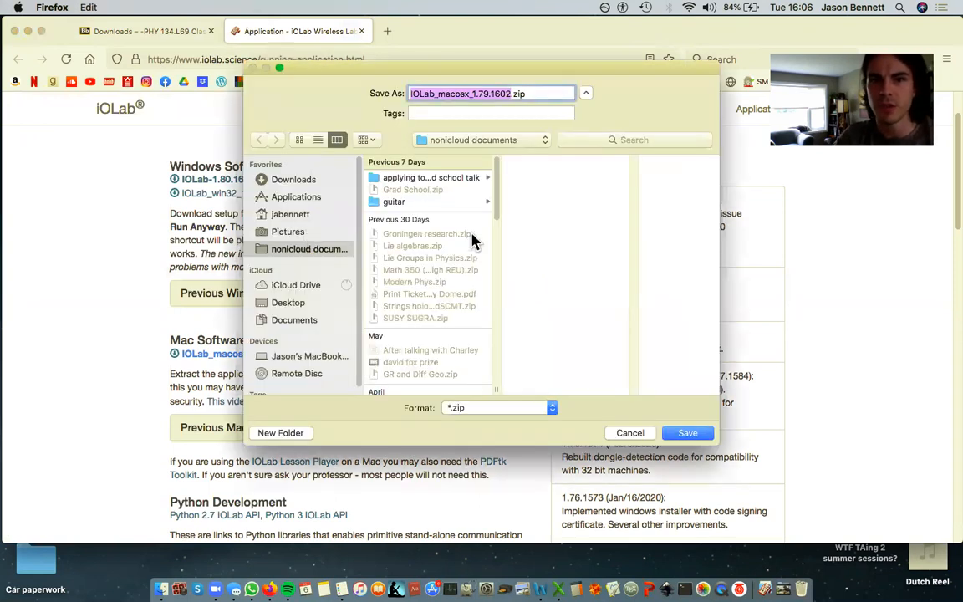
mouse_move(294, 324)
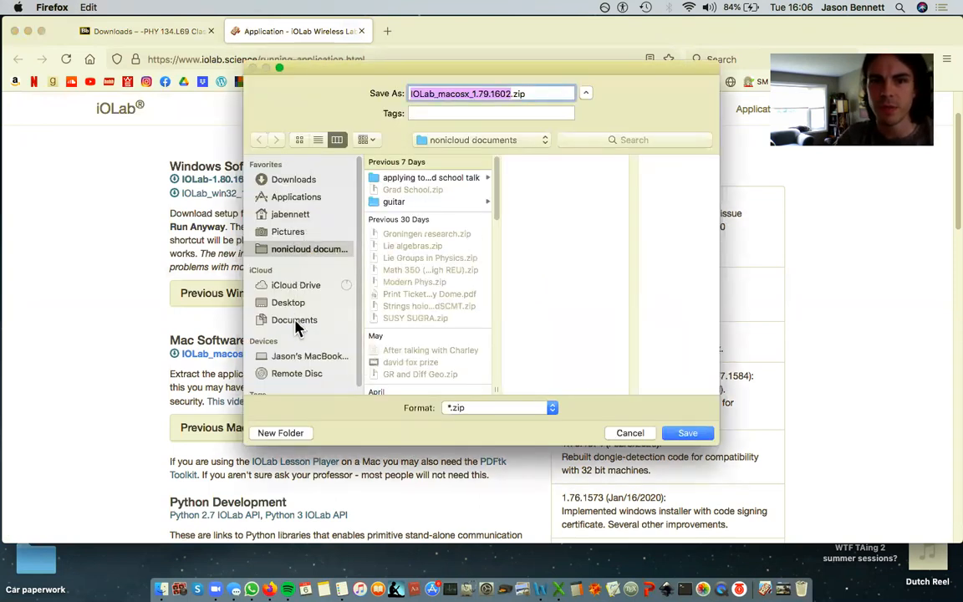
click(294, 319)
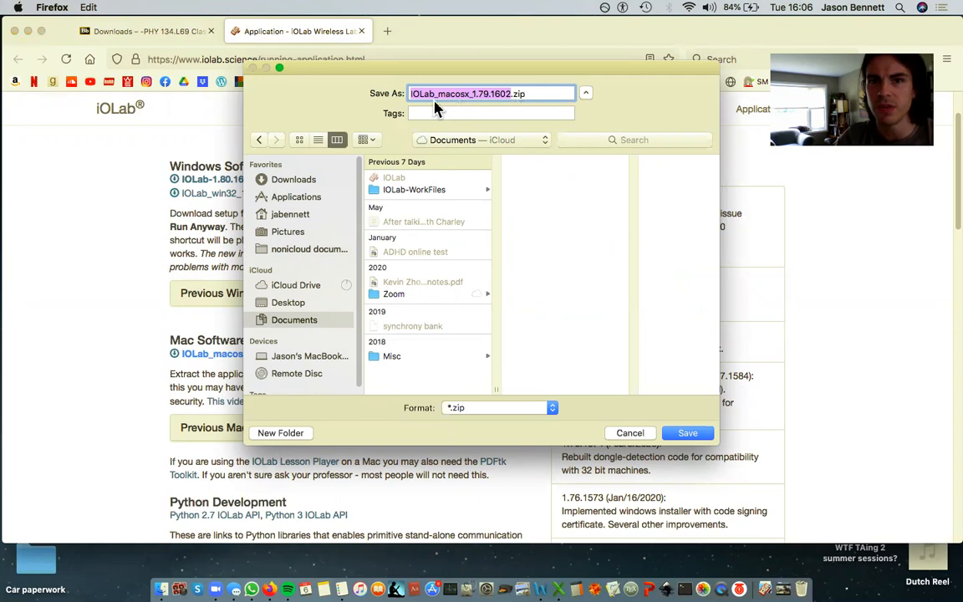
mouse_move(630, 432)
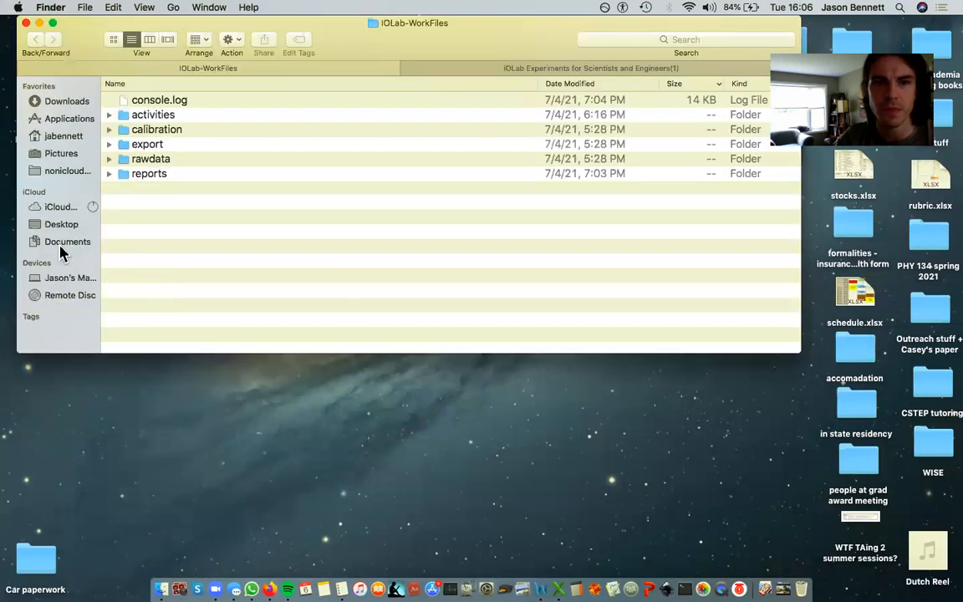
Step: In iCloud Drive Documents, move the old IOLab-WorkFiles folder to Trash
click(60, 207)
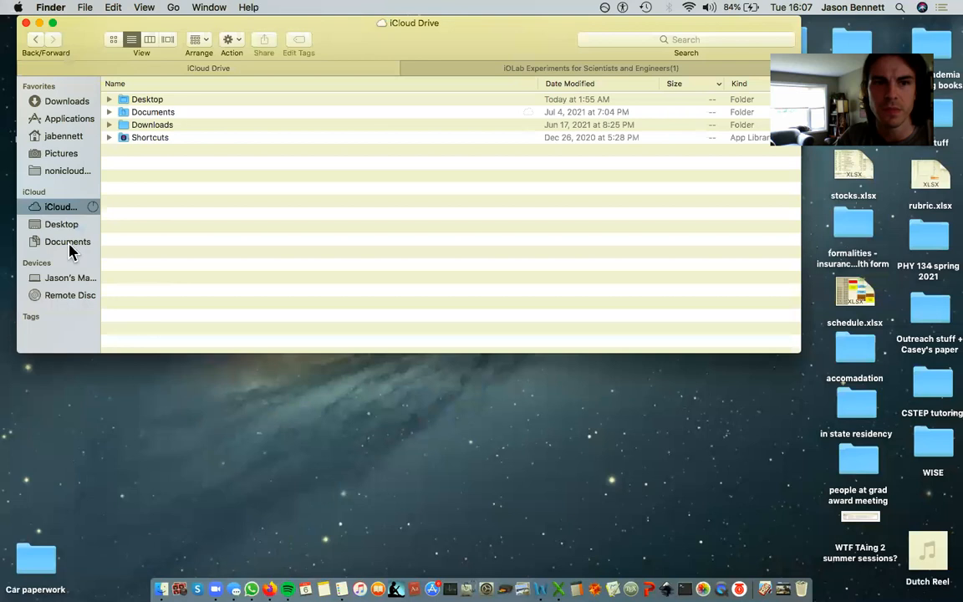
click(68, 241)
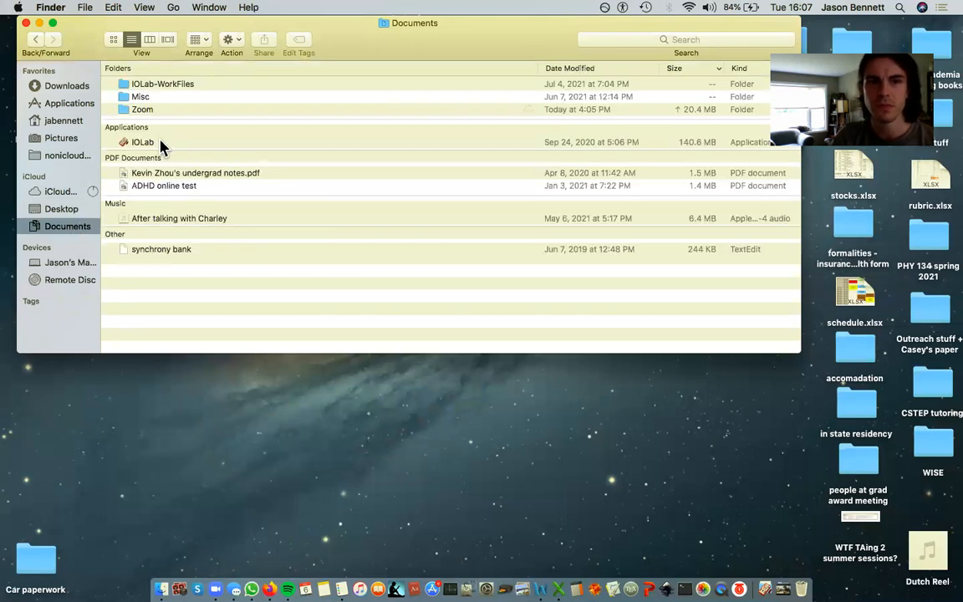
right_click(142, 141)
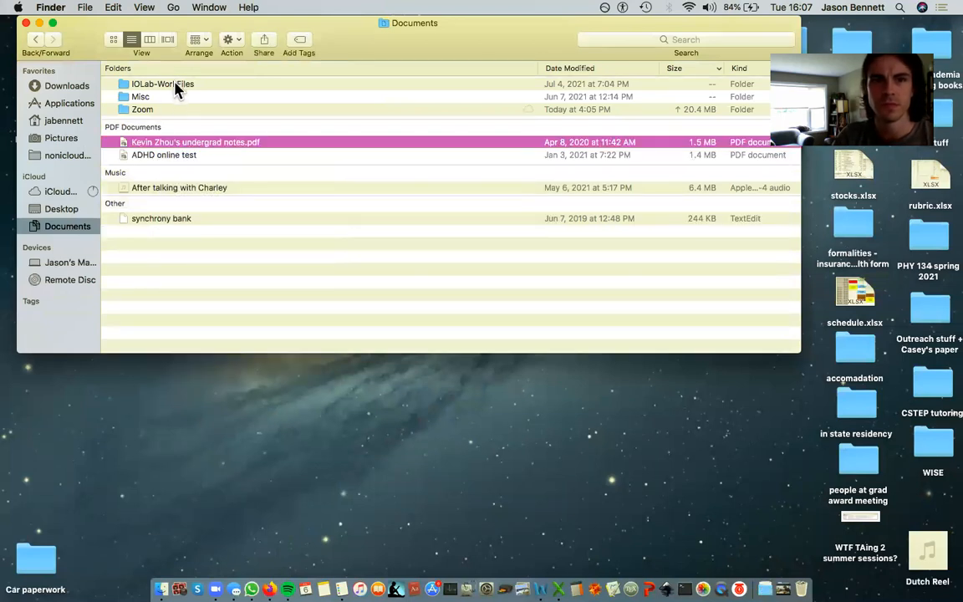
right_click(162, 84)
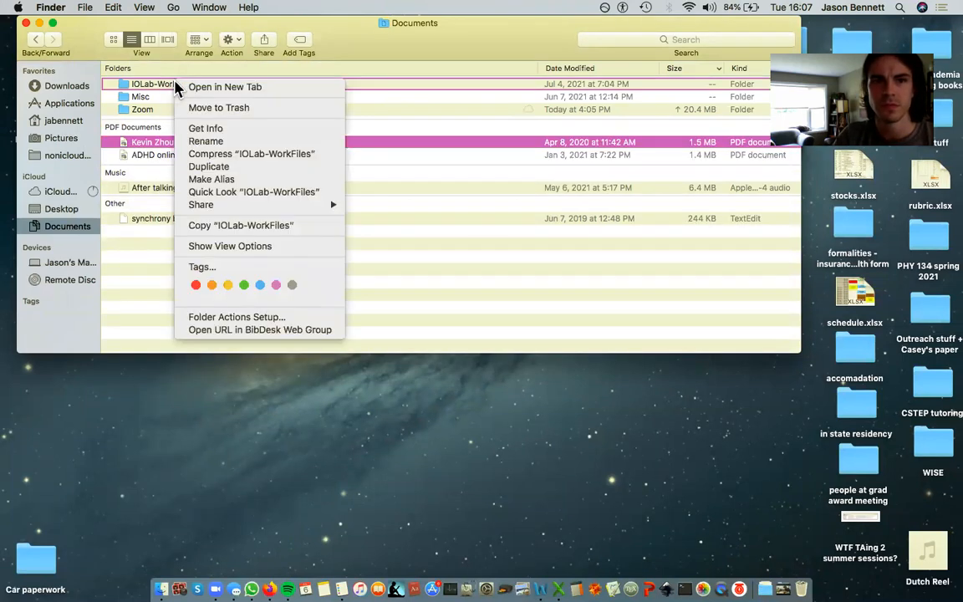
mouse_move(147, 281)
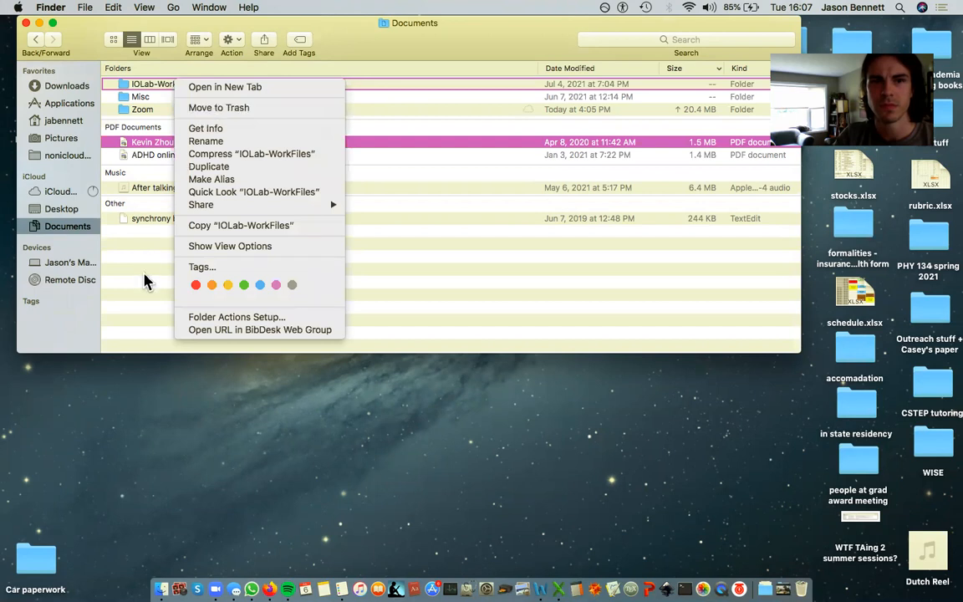
mouse_move(218, 107)
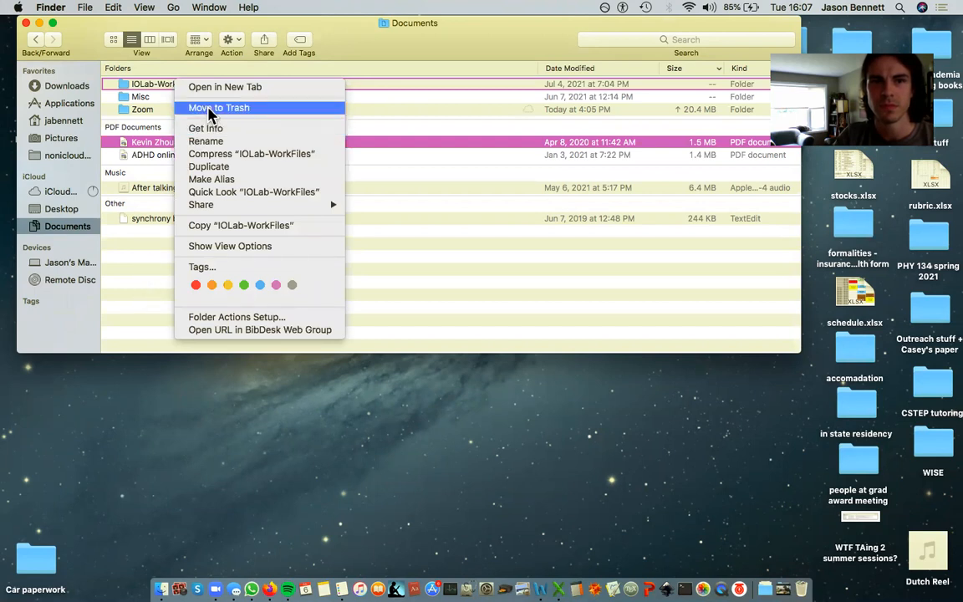
click(218, 107)
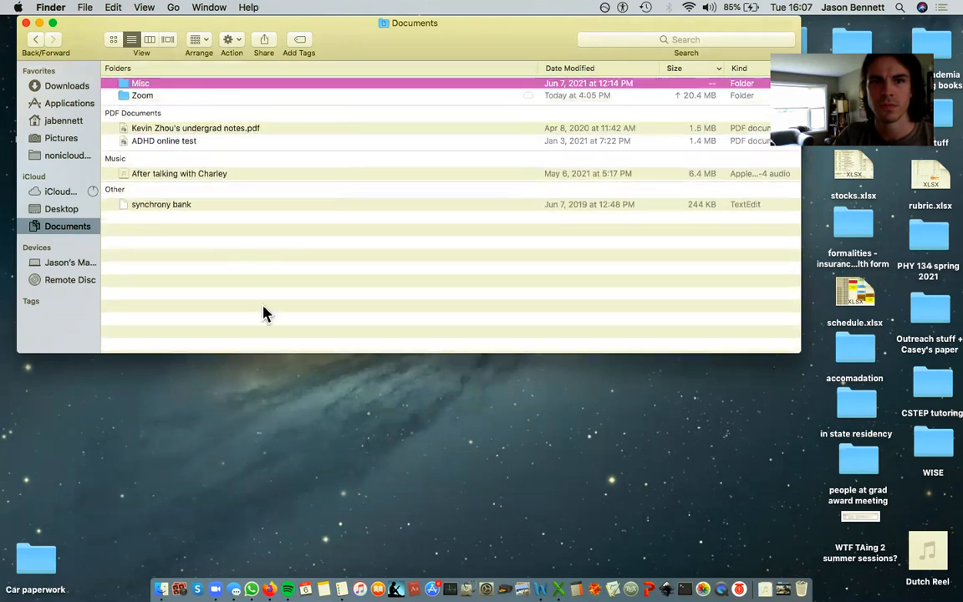
mouse_move(262, 577)
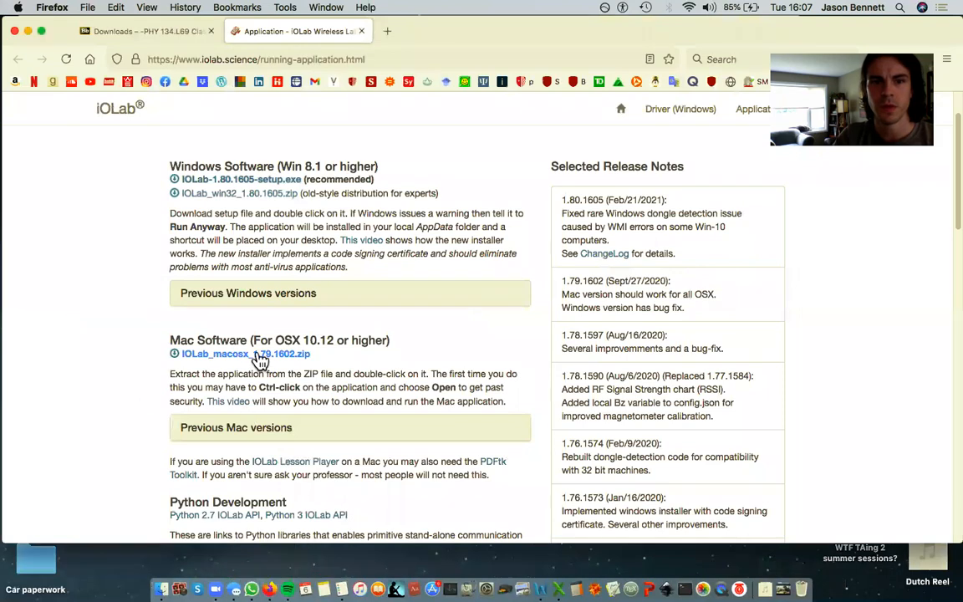
Step: Re-download IOLab_macosx_1.79.1602.zip and save it into Documents
click(240, 354)
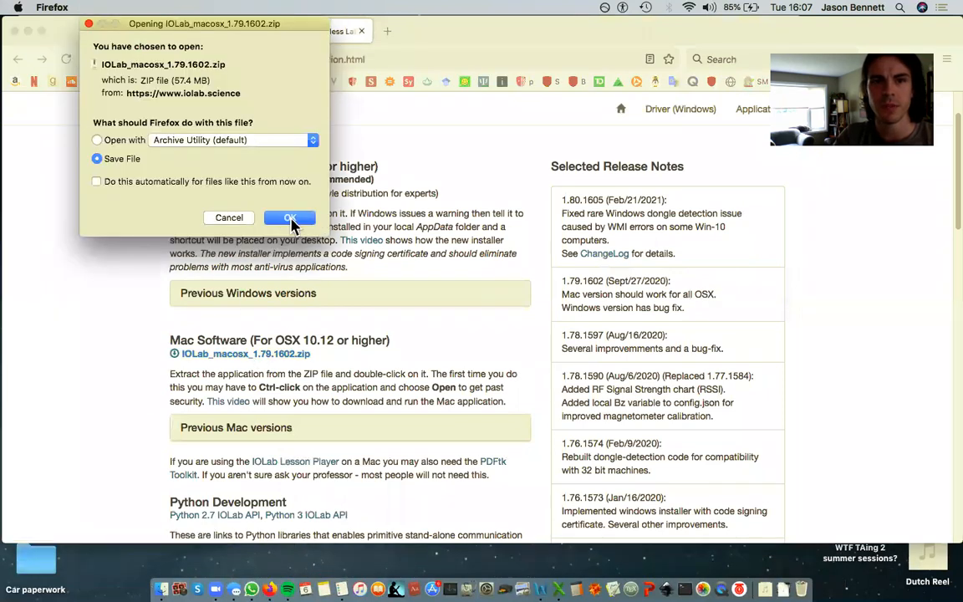
click(290, 217)
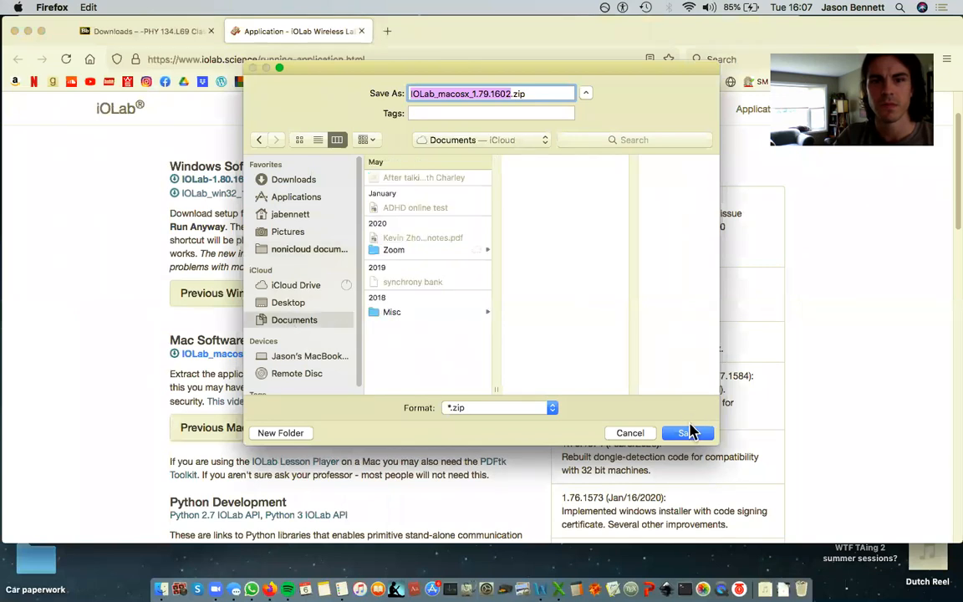
click(682, 432)
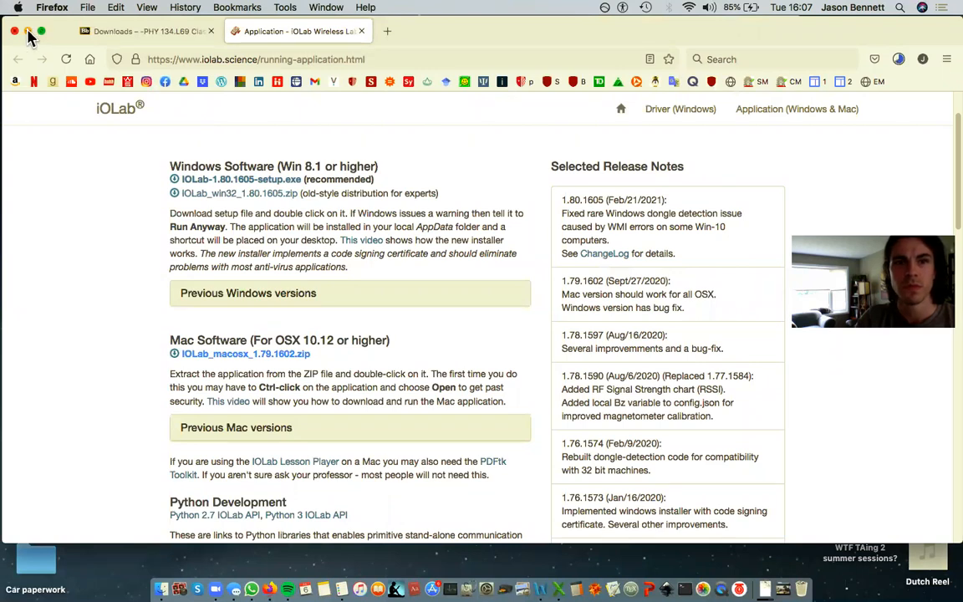
mouse_move(146, 29)
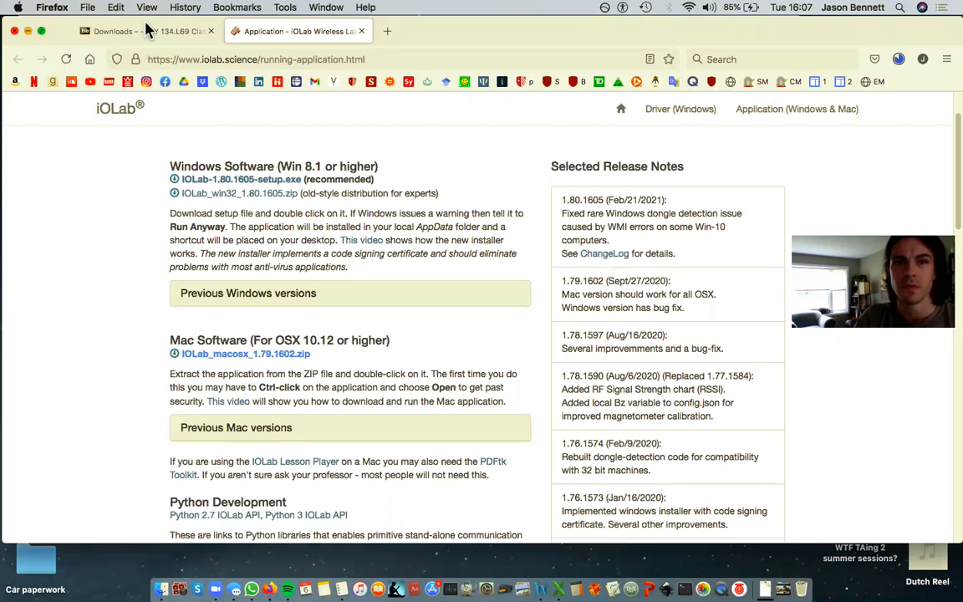
Step: Review the Blackboard instructions and bring up actions for the downloaded zip archive
click(125, 30)
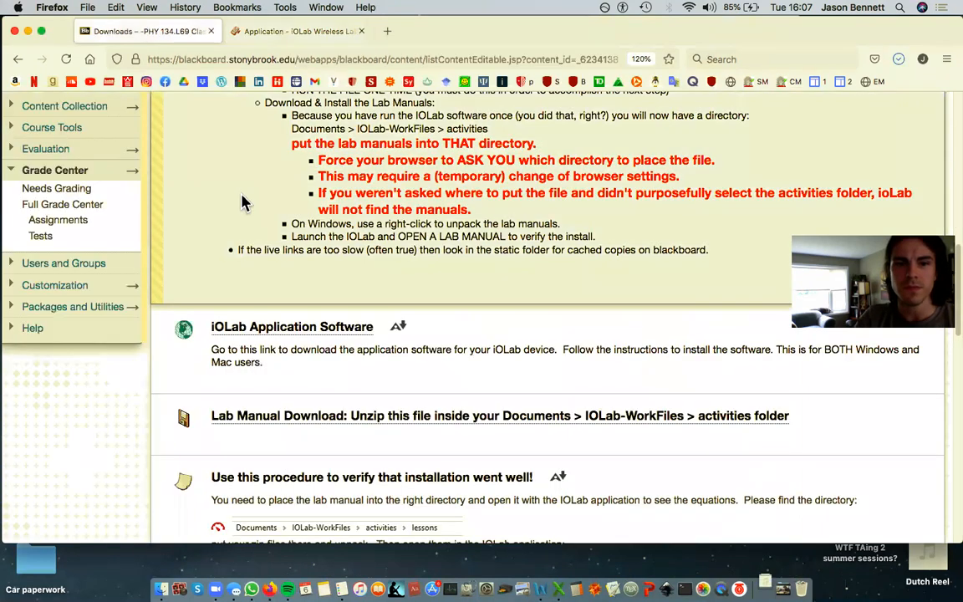
scroll(down, 3)
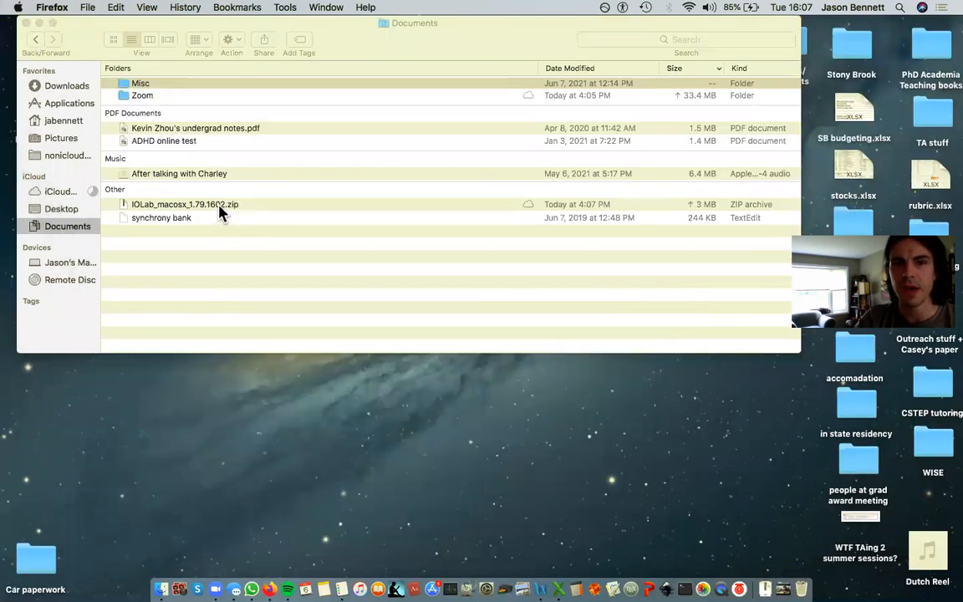
right_click(183, 204)
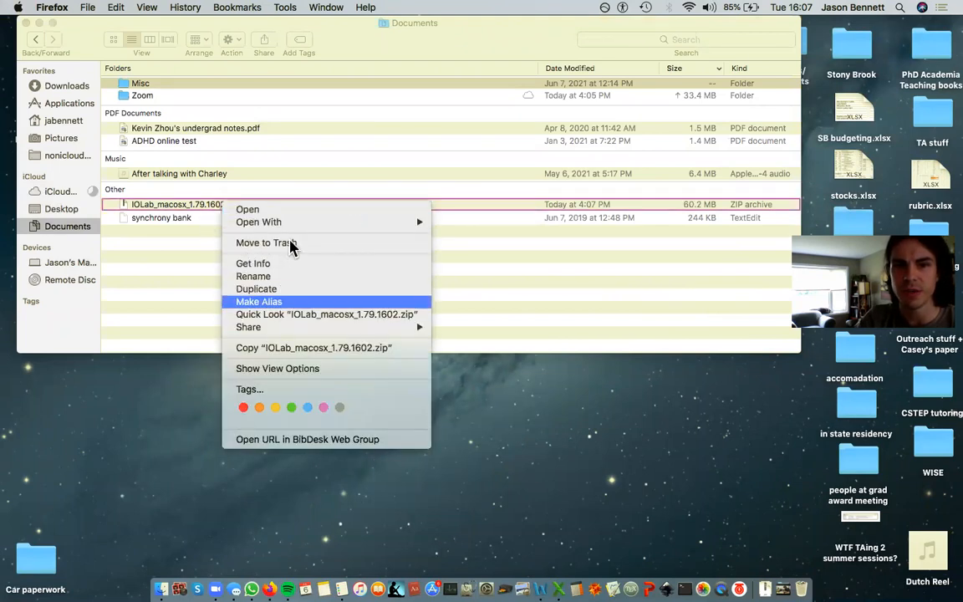
mouse_move(247, 209)
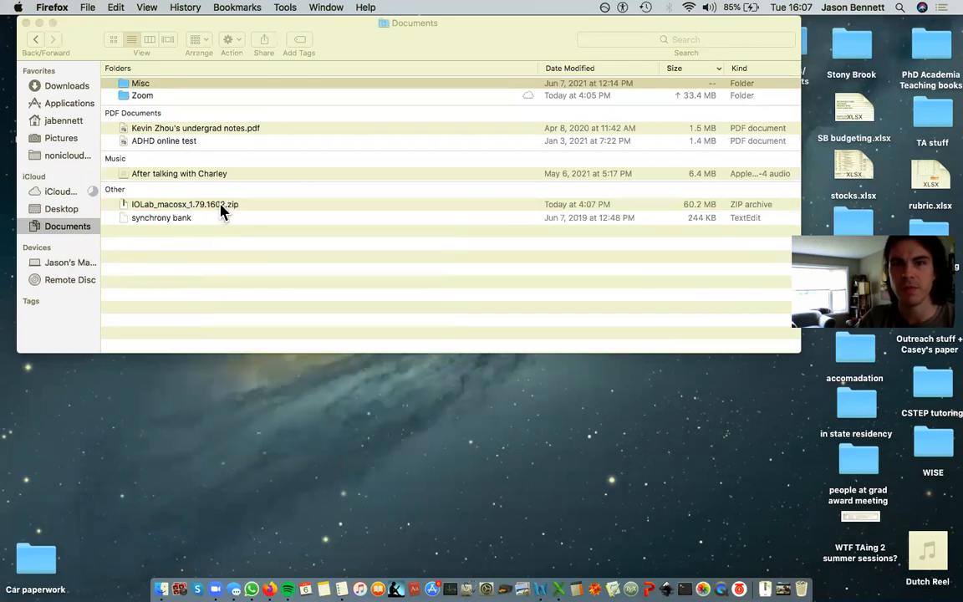
Step: Unzip IOLab_macosx_1.79.1602.zip to get the IOLab app, then trash the zip
click(184, 204)
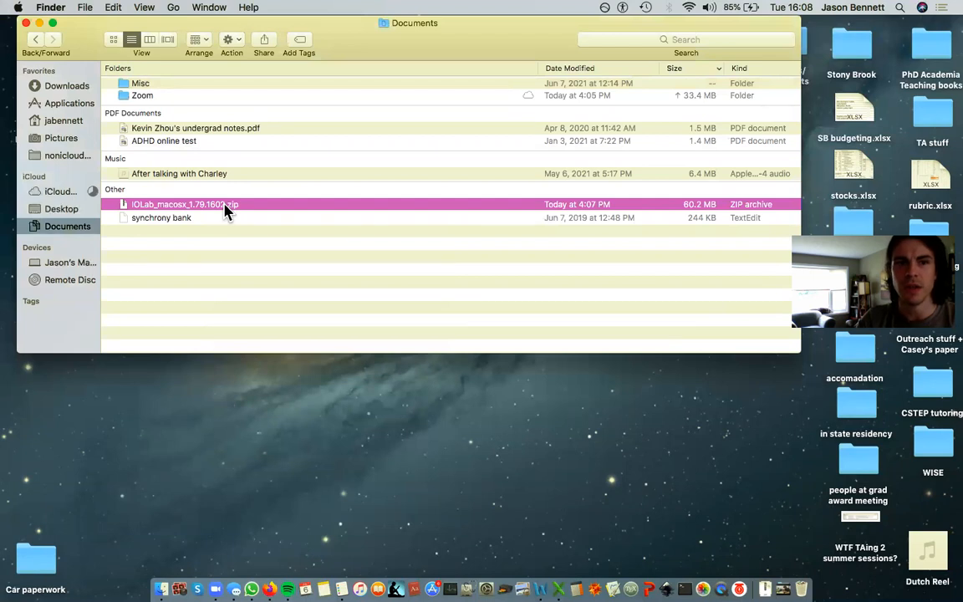
double_click(184, 204)
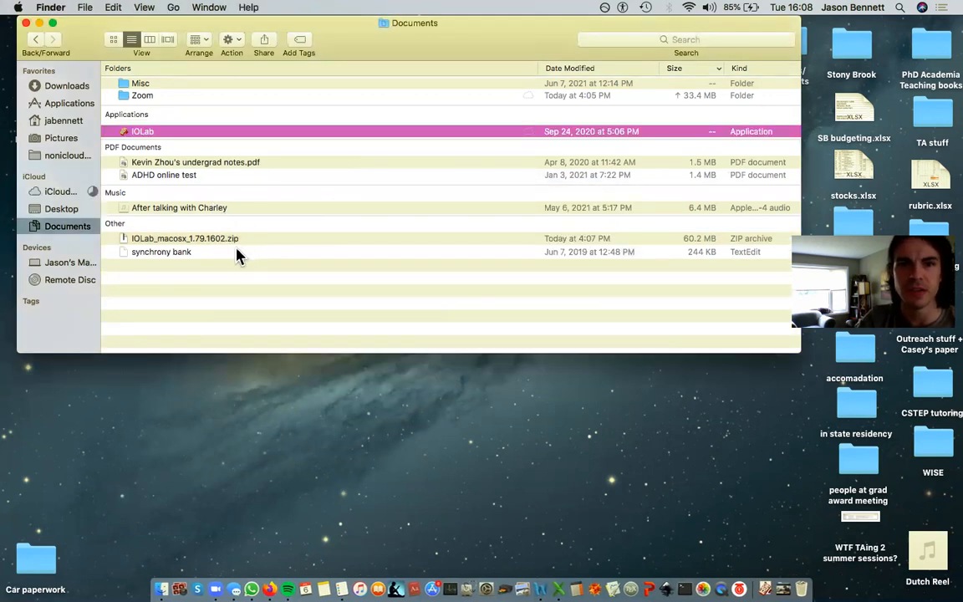
right_click(184, 238)
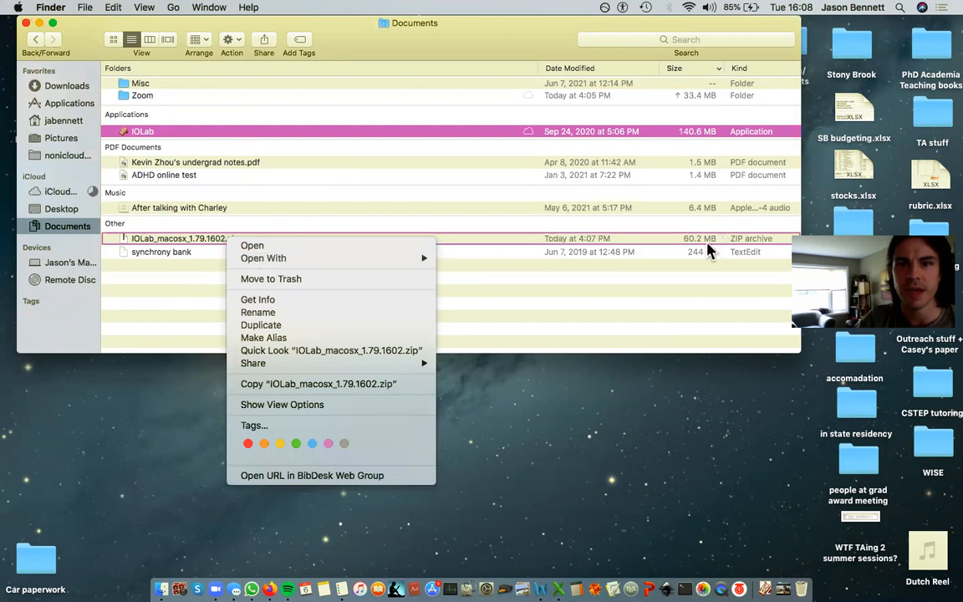
mouse_move(342, 278)
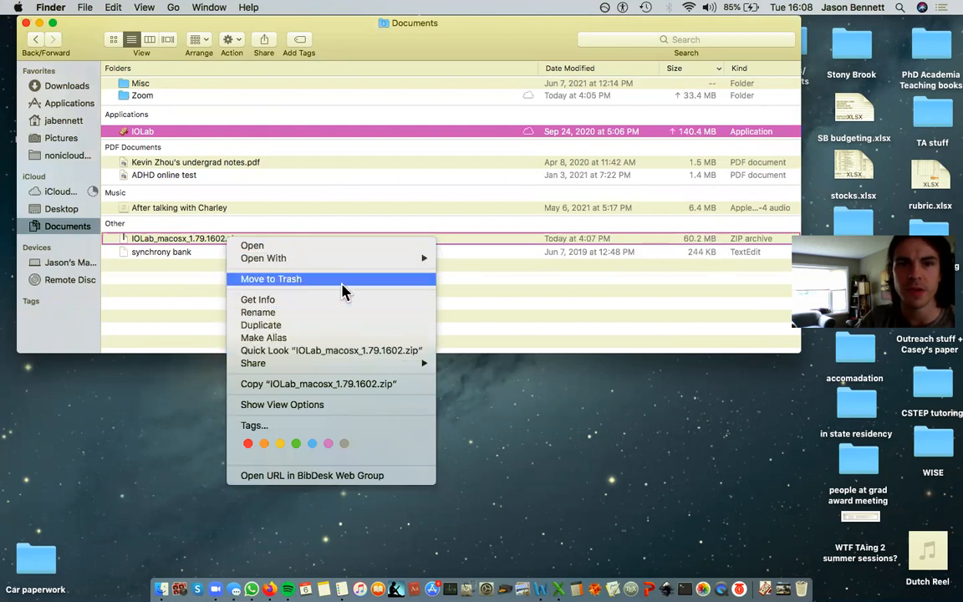
click(270, 278)
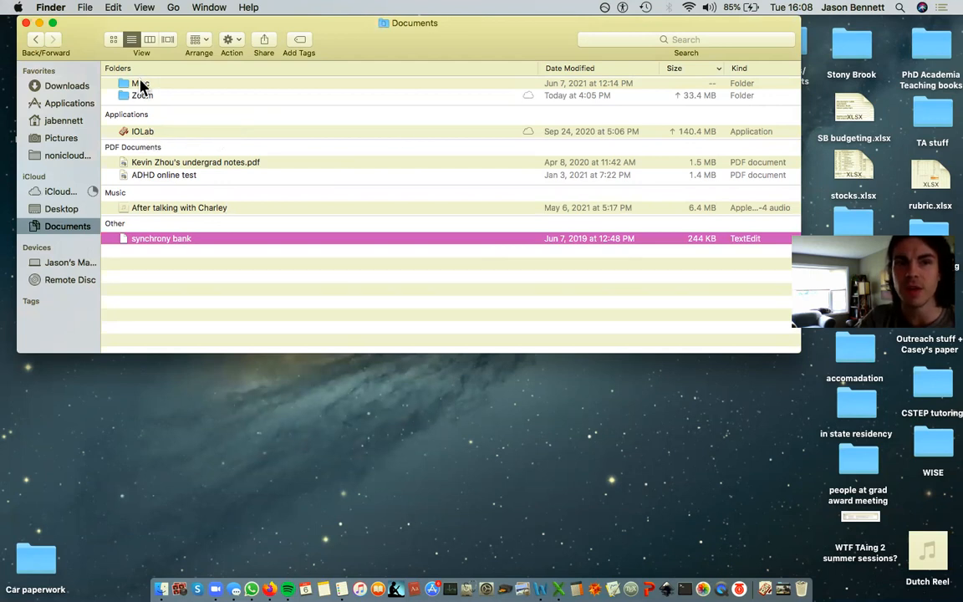
Step: Launch IOLab 1.79.1602 from Documents, allowing it past the security warning
click(142, 131)
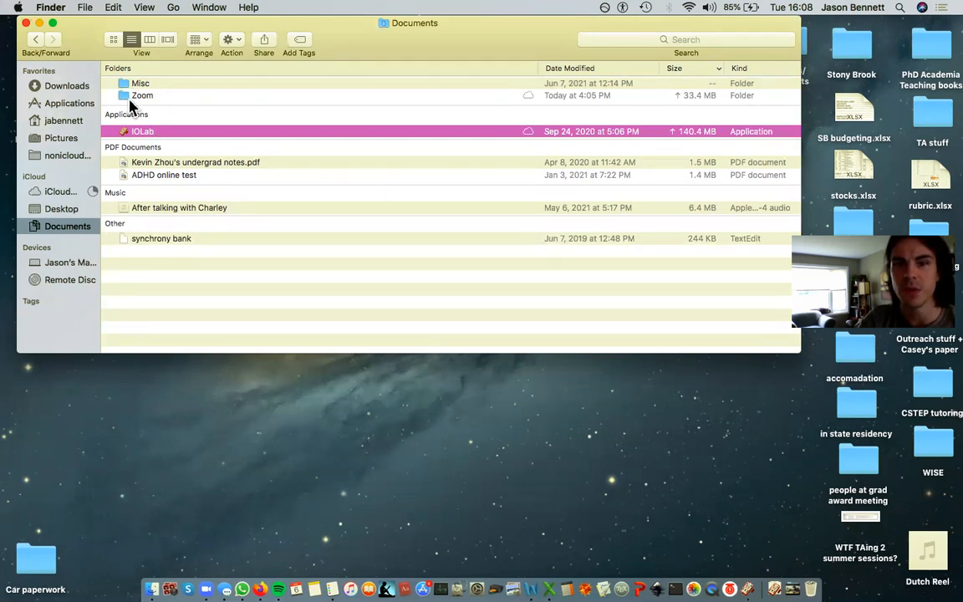
double_click(142, 131)
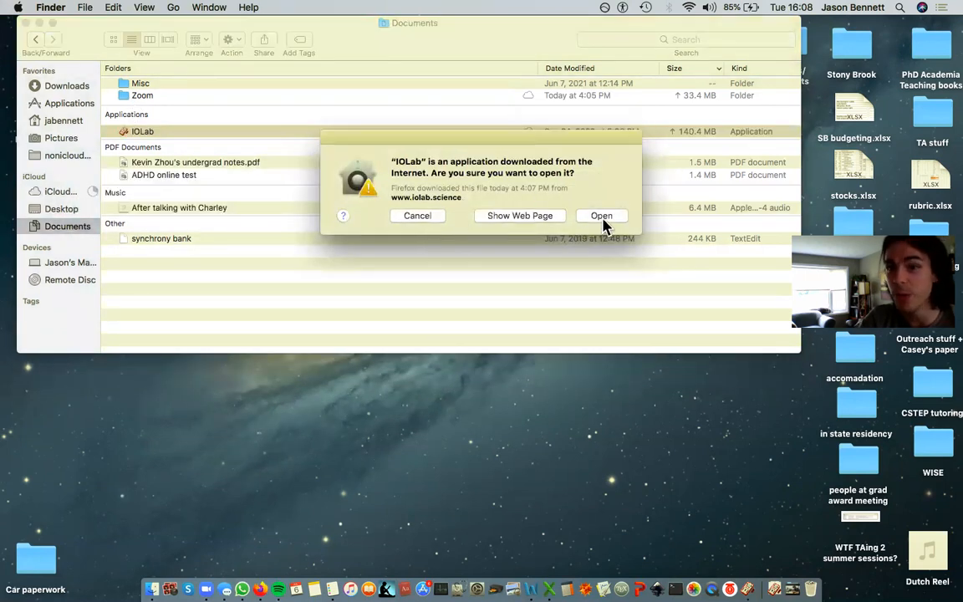
click(601, 215)
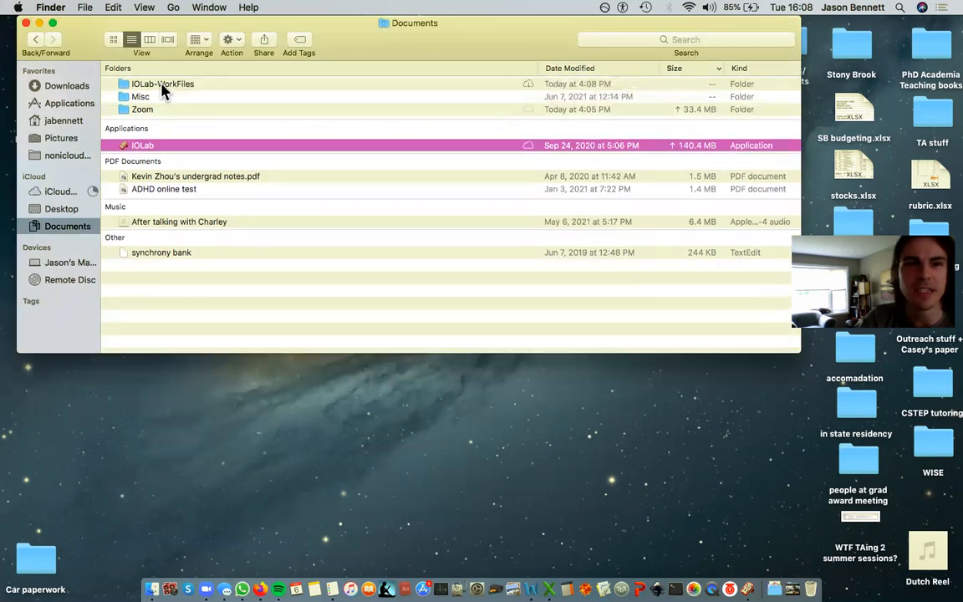
double_click(142, 144)
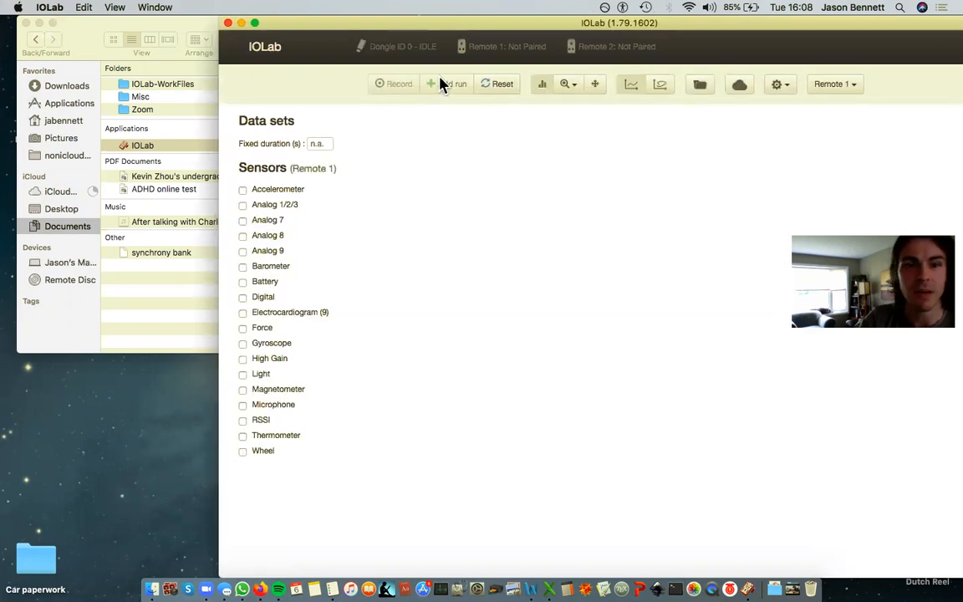
Step: Open the new IOLab-WorkFiles folder and click Blackboard's Lab Manual Download link
click(261, 589)
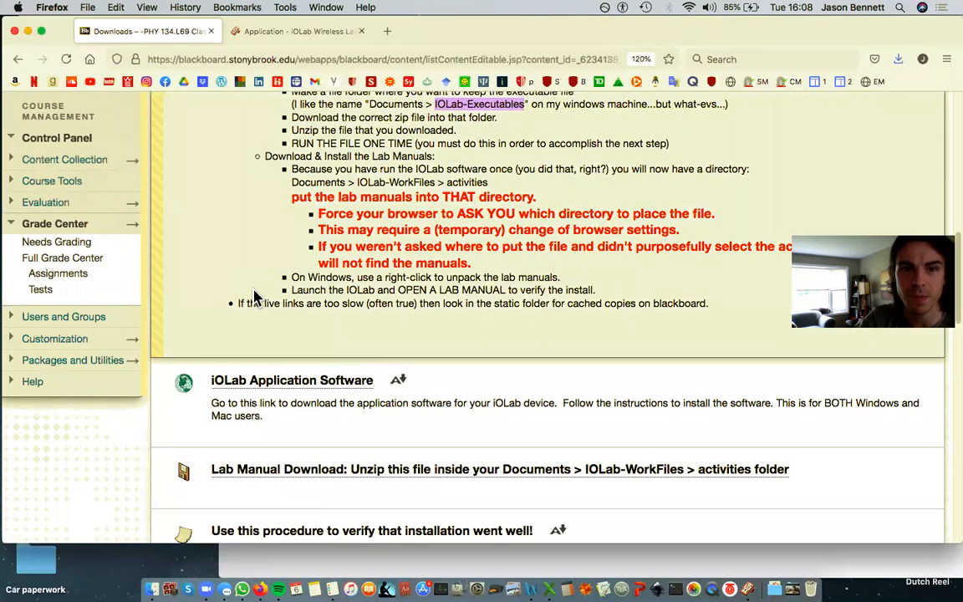
scroll(down, 3)
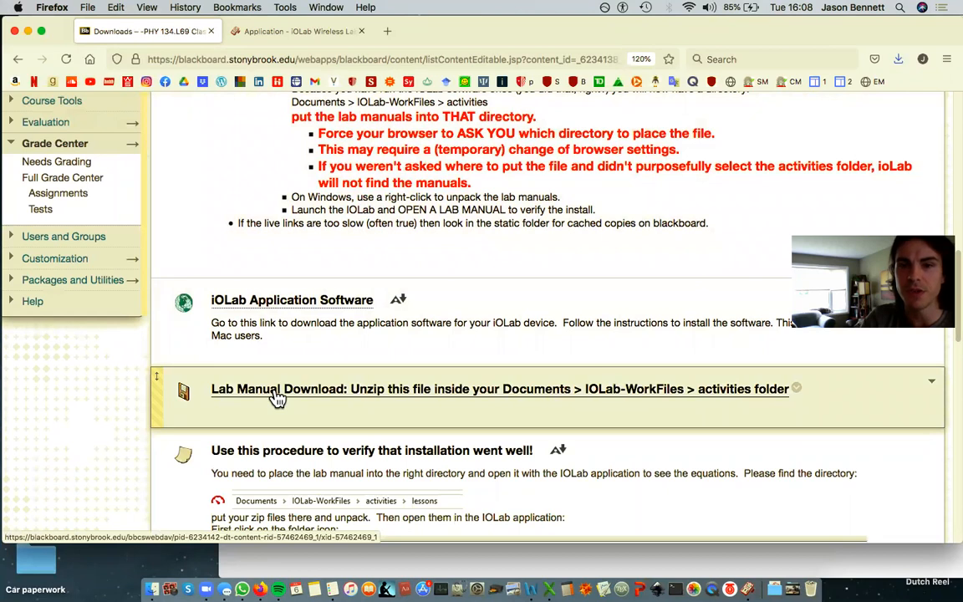
mouse_move(275, 401)
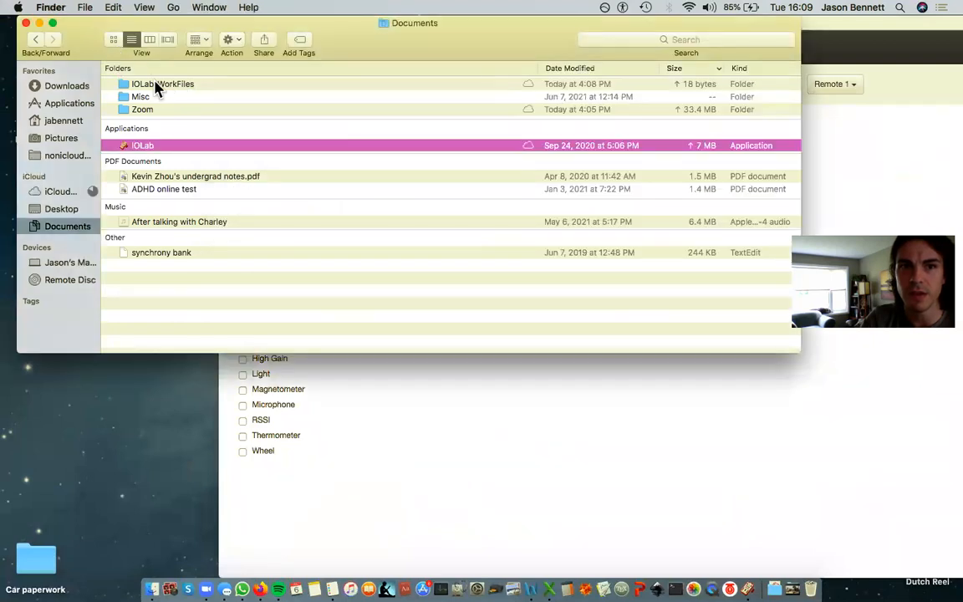
double_click(163, 83)
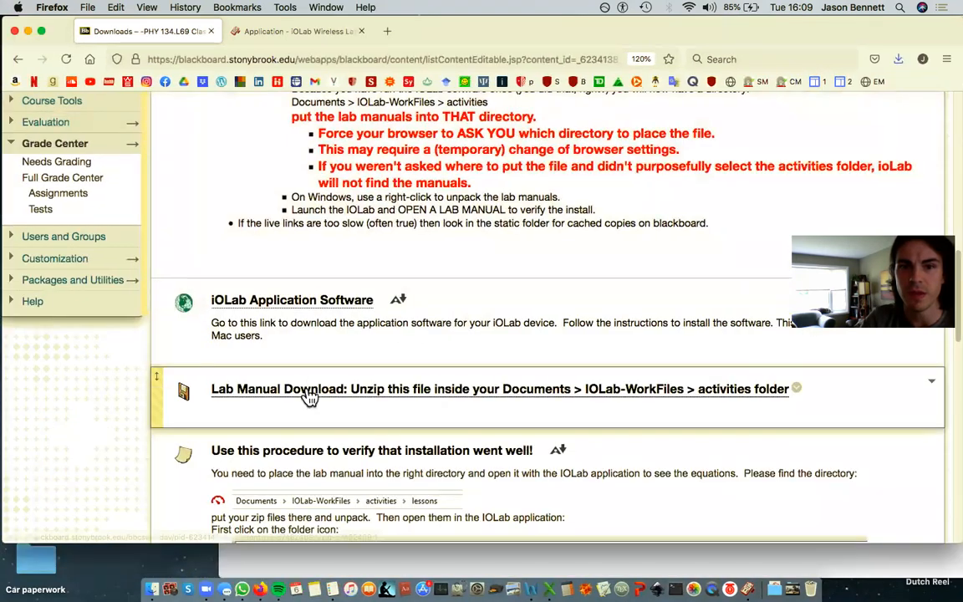
click(309, 388)
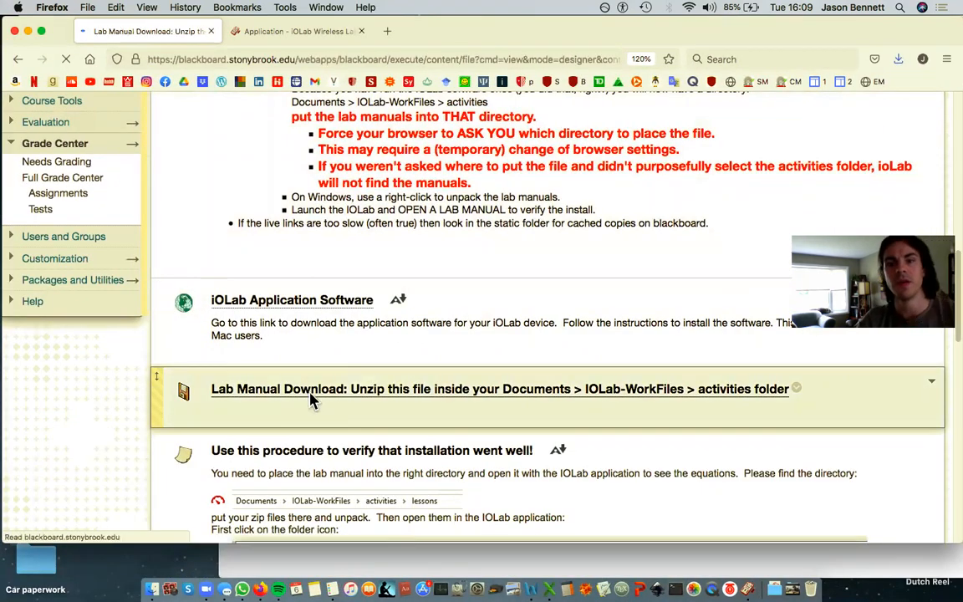
Step: Save the 129 MB lab manual zip into Documents > IOLab-WorkFiles > activities
click(500, 388)
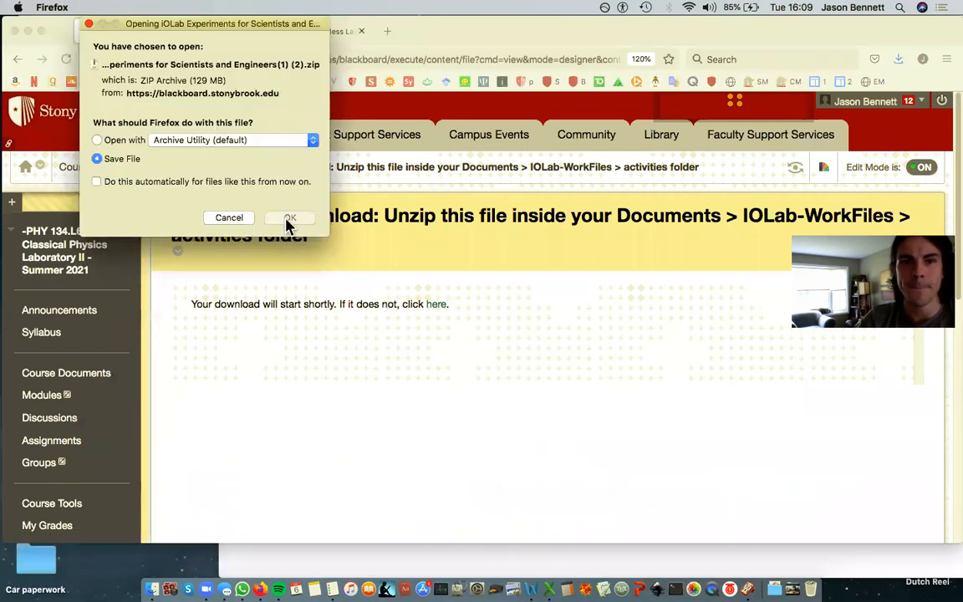
click(290, 217)
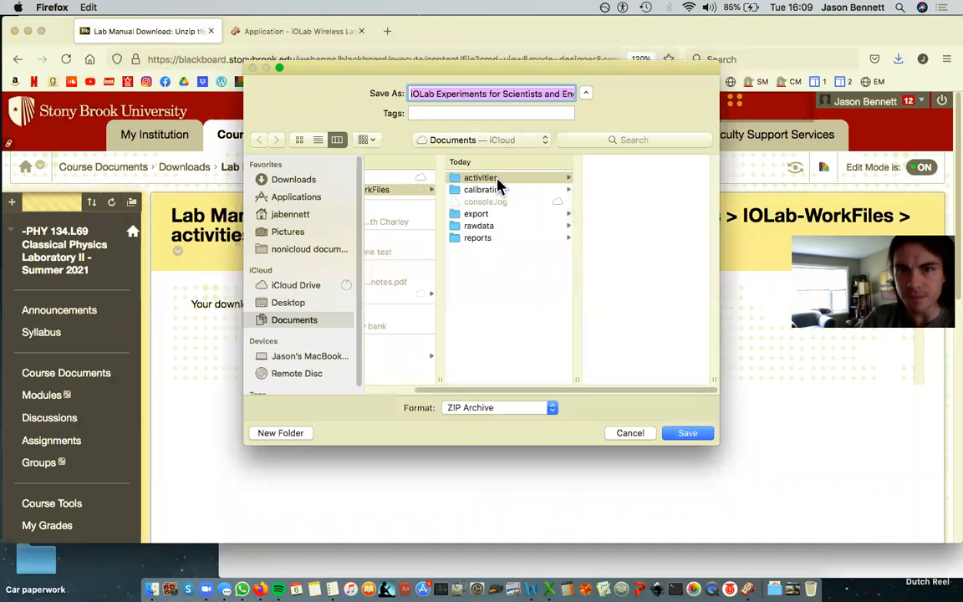
mouse_move(543, 257)
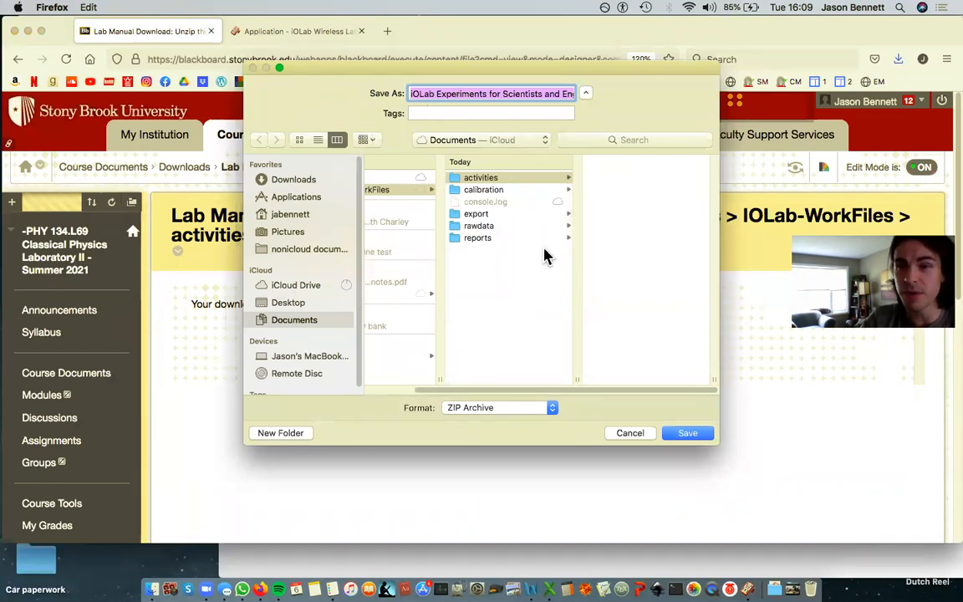
mouse_move(478, 298)
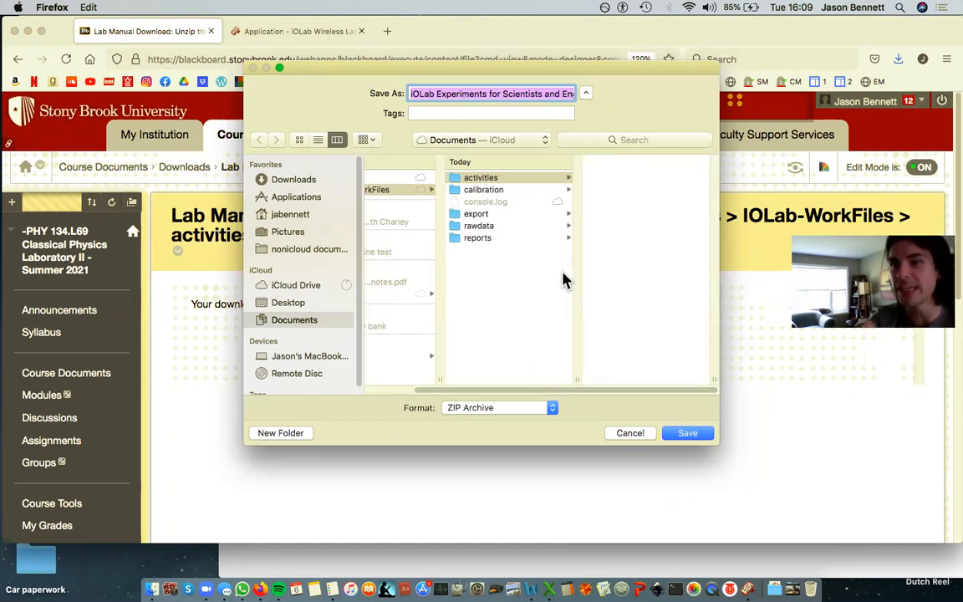
mouse_move(496, 291)
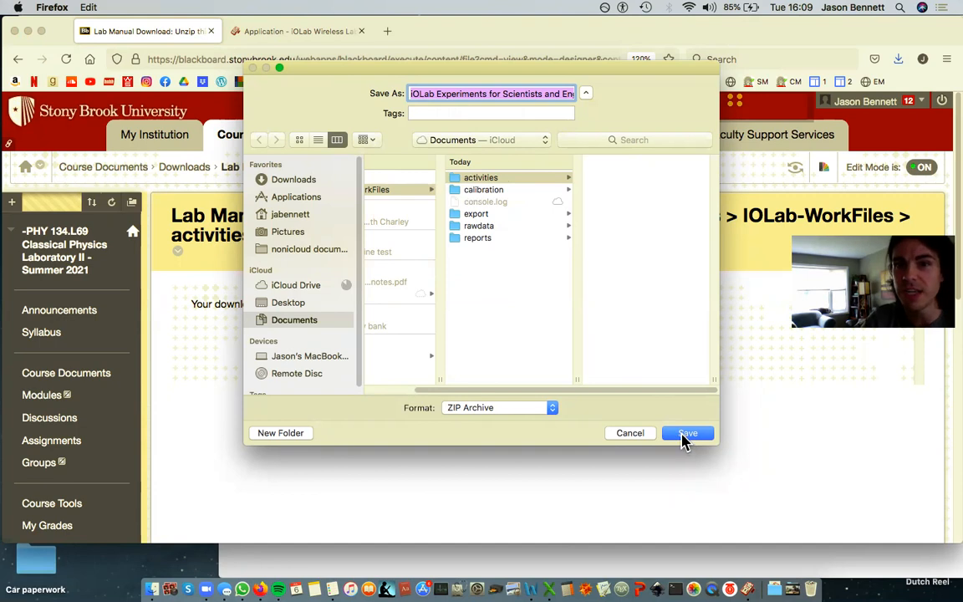
mouse_move(698, 398)
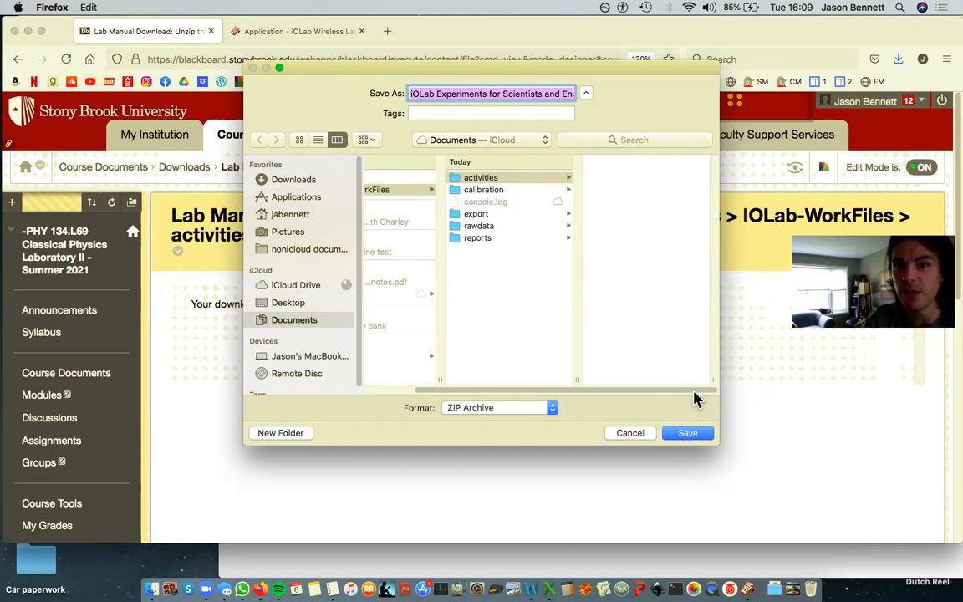
click(687, 433)
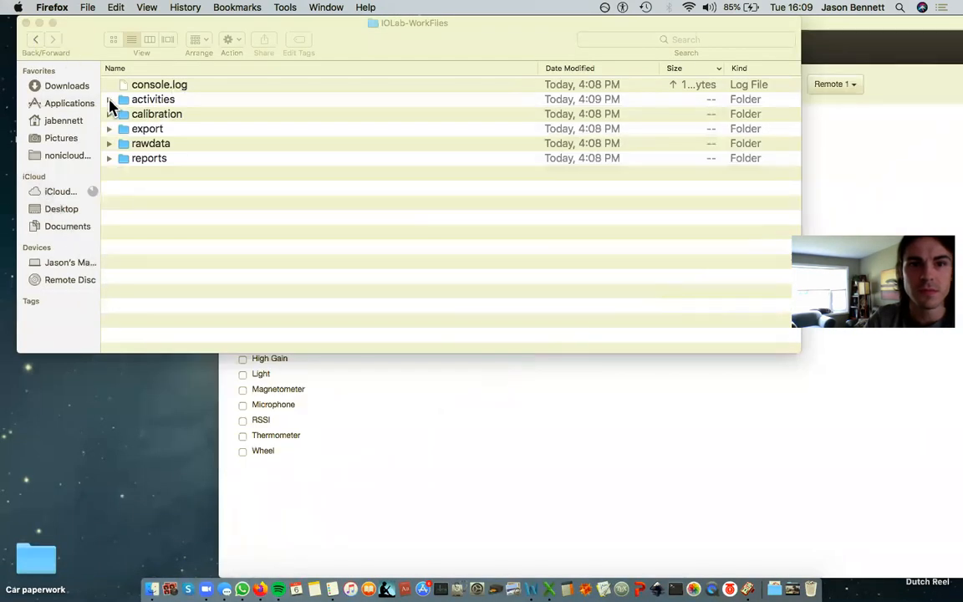
Step: Extract the lab manual zip inside the activities folder in Finder
click(109, 99)
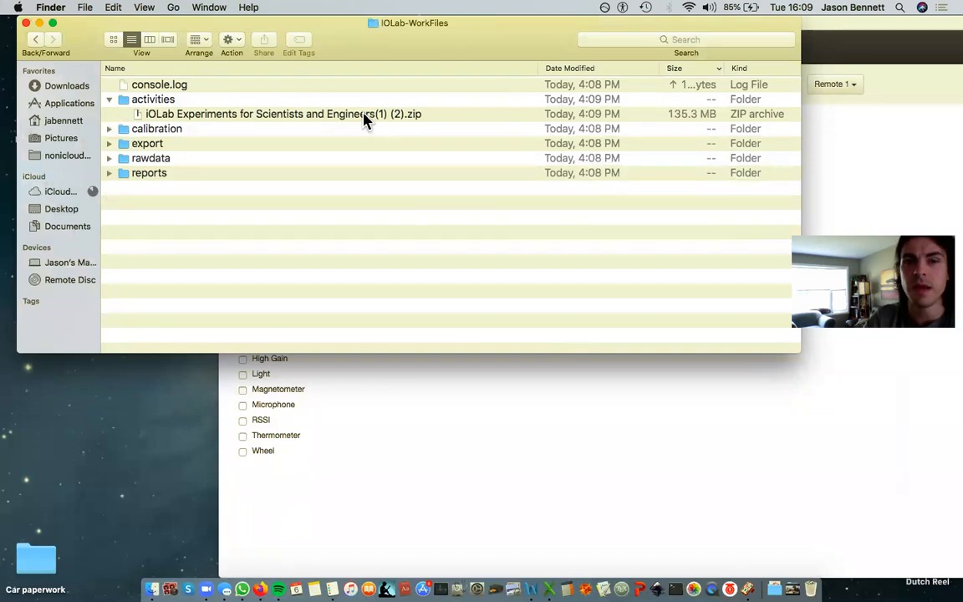
click(282, 114)
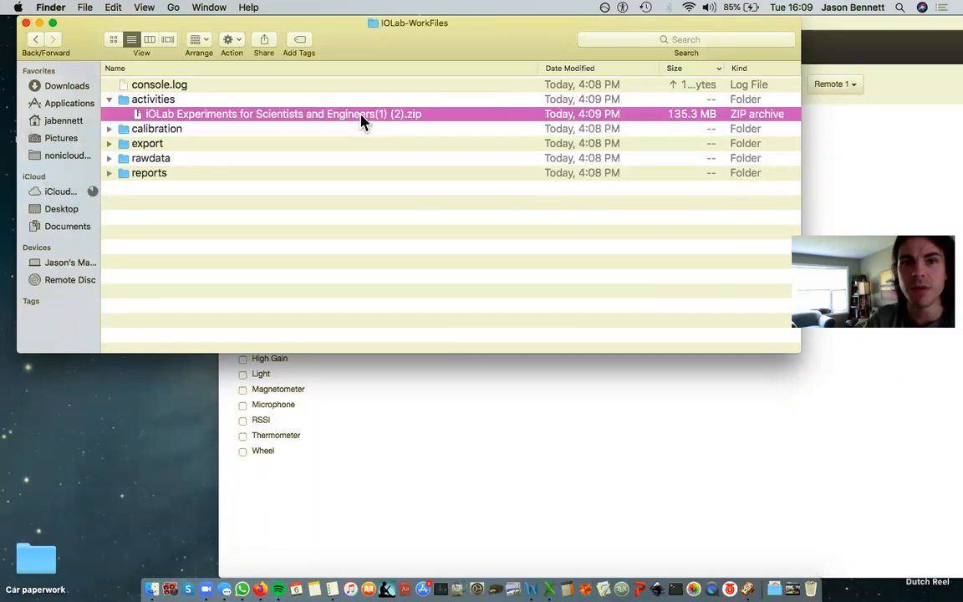
double_click(282, 113)
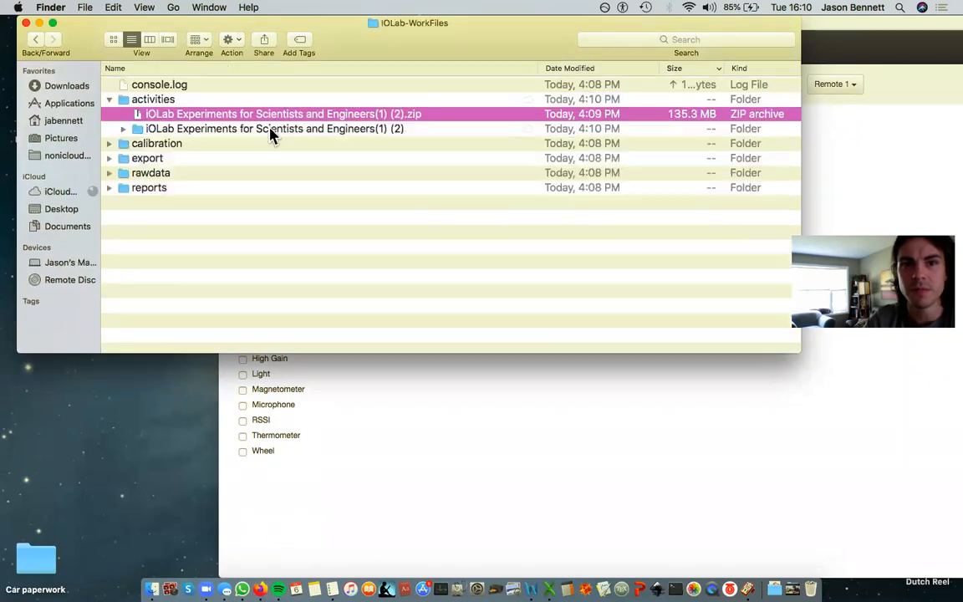
right_click(272, 114)
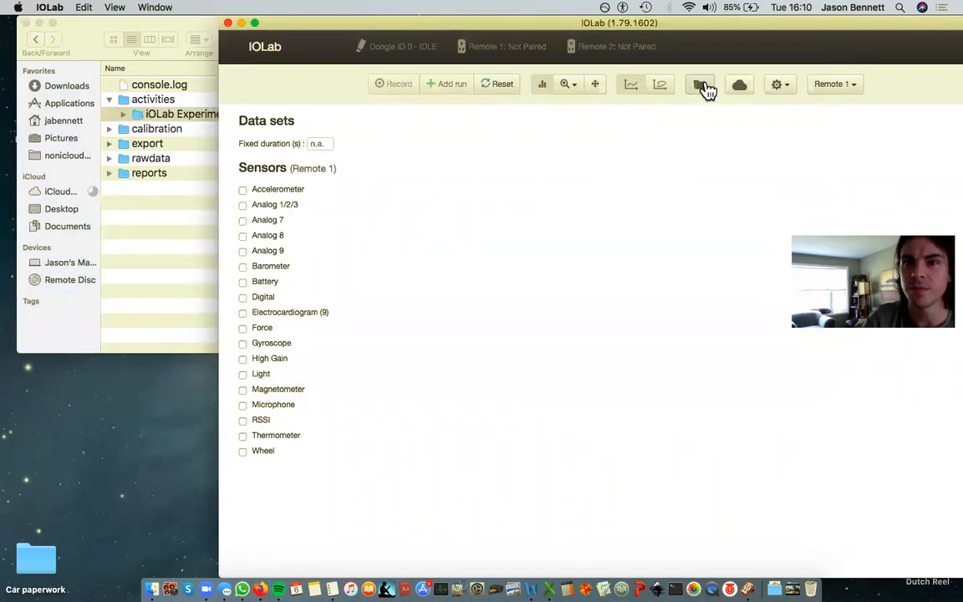
Step: Show the Lesson list in IOLab's Resource manager and scroll to Phys2_00-Orientation
click(700, 84)
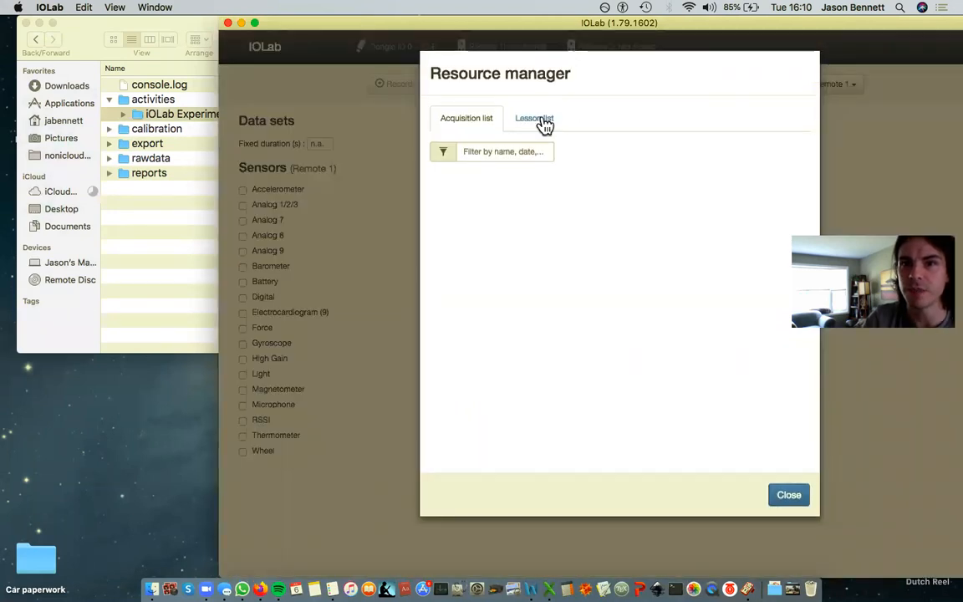
click(534, 118)
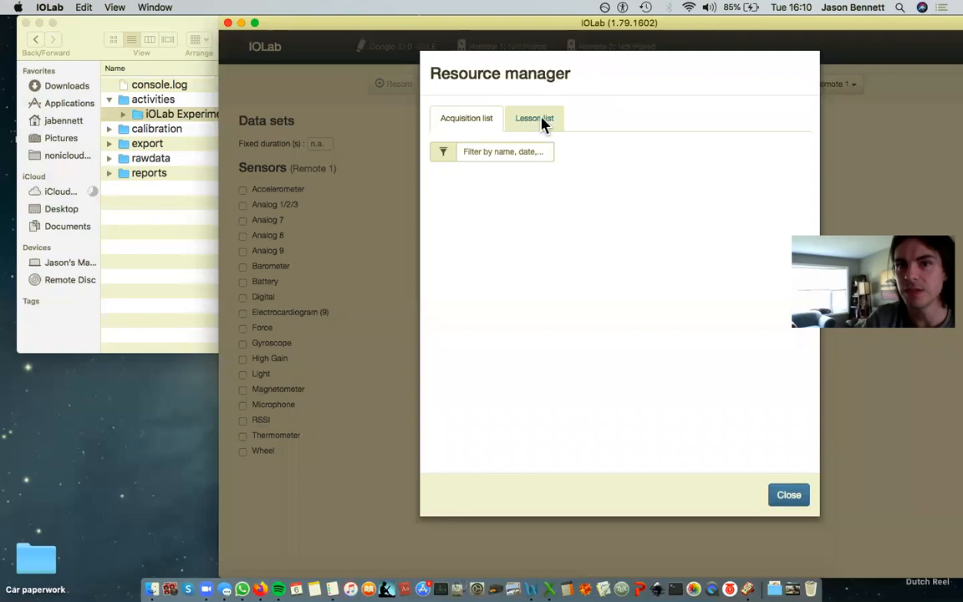
click(534, 118)
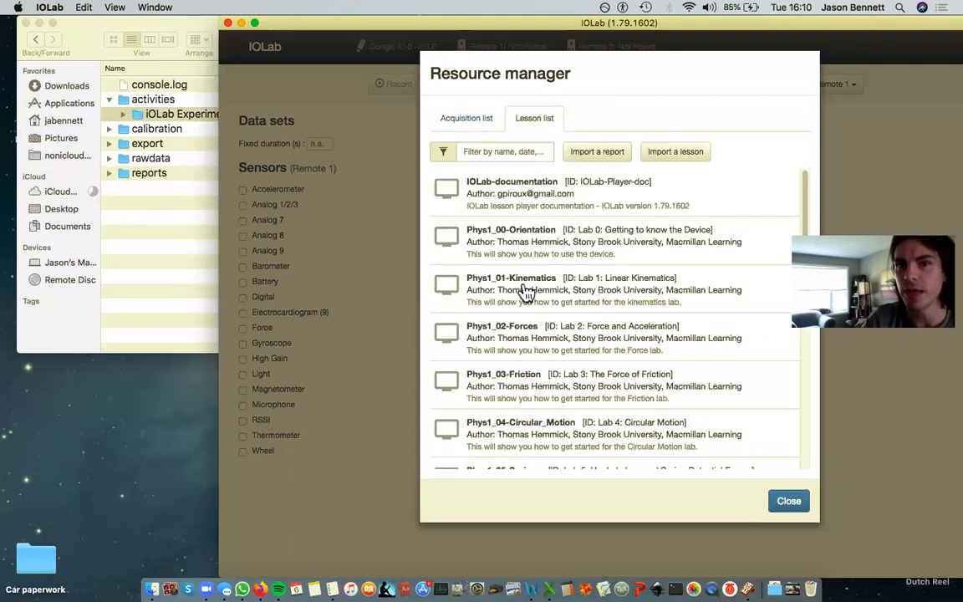
mouse_move(513, 234)
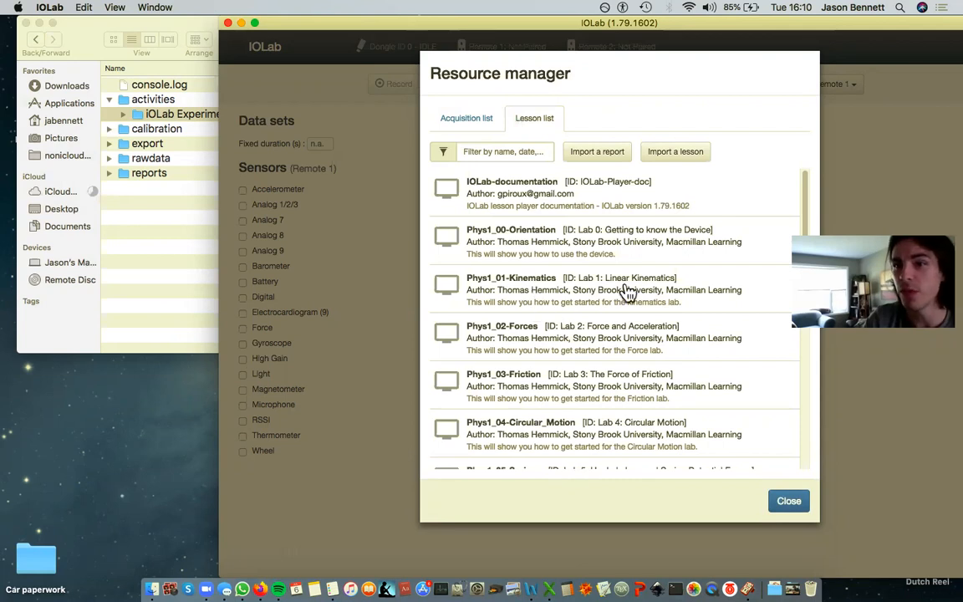
scroll(down, 3)
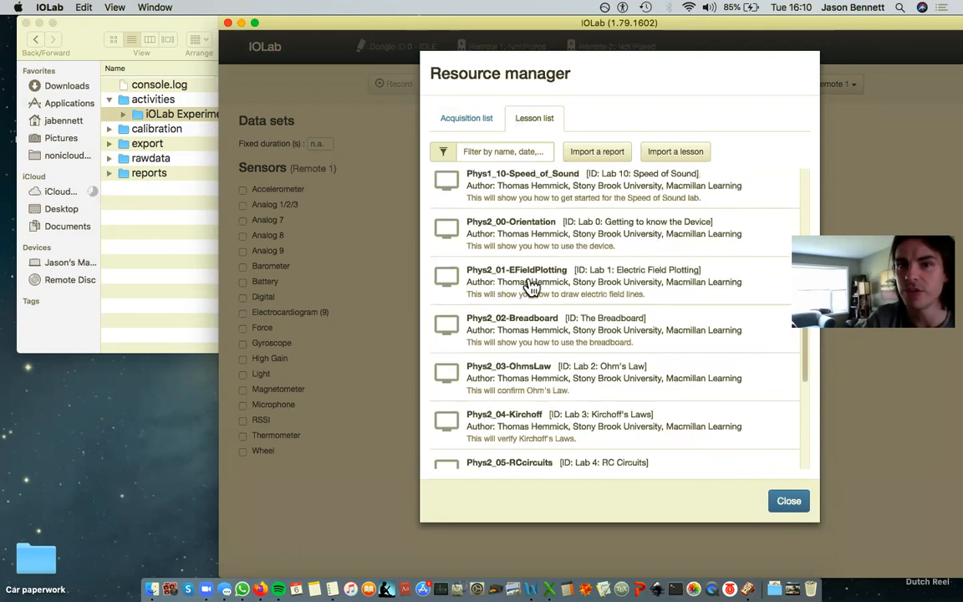
mouse_move(575, 252)
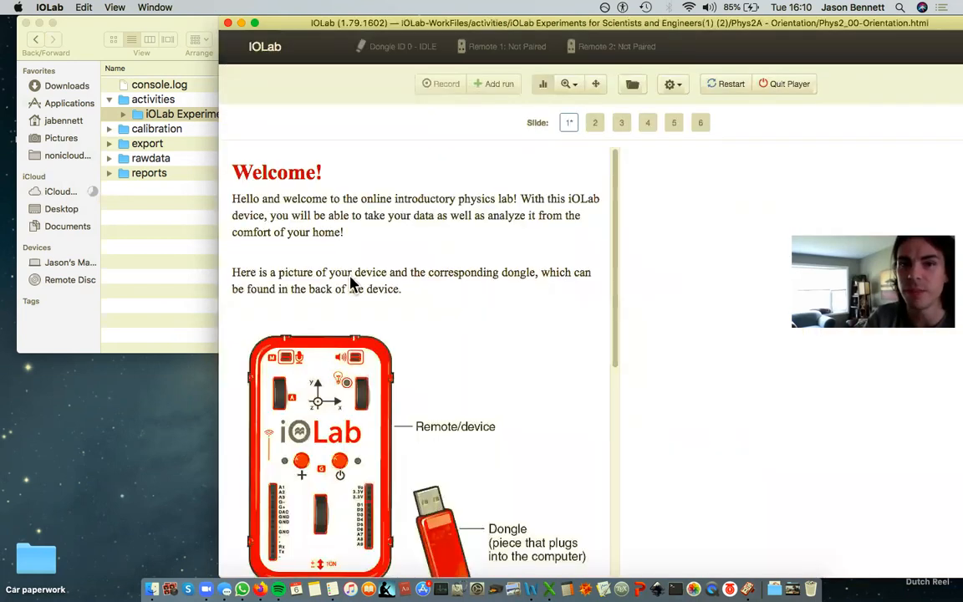
scroll(down, 3)
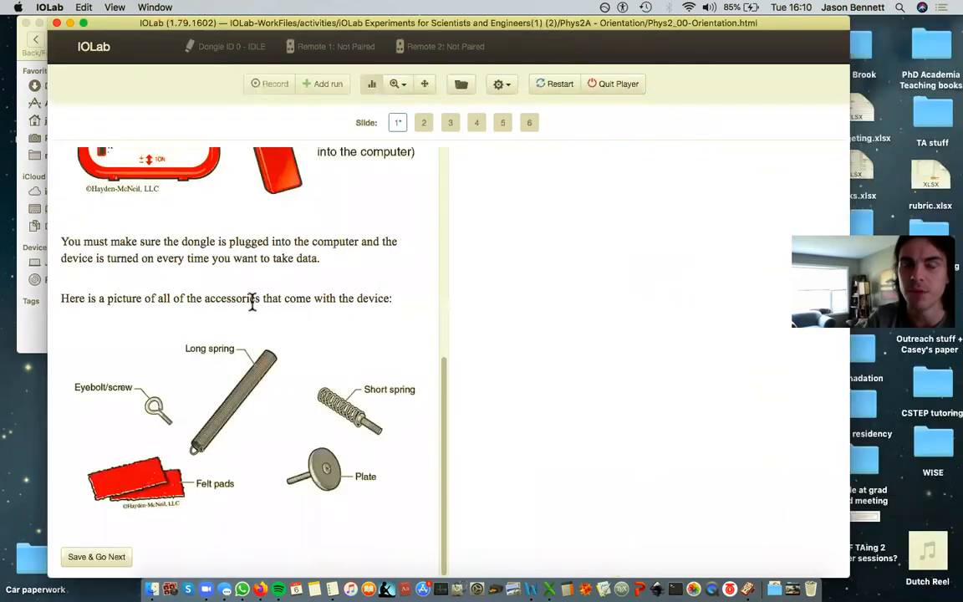
mouse_move(104, 567)
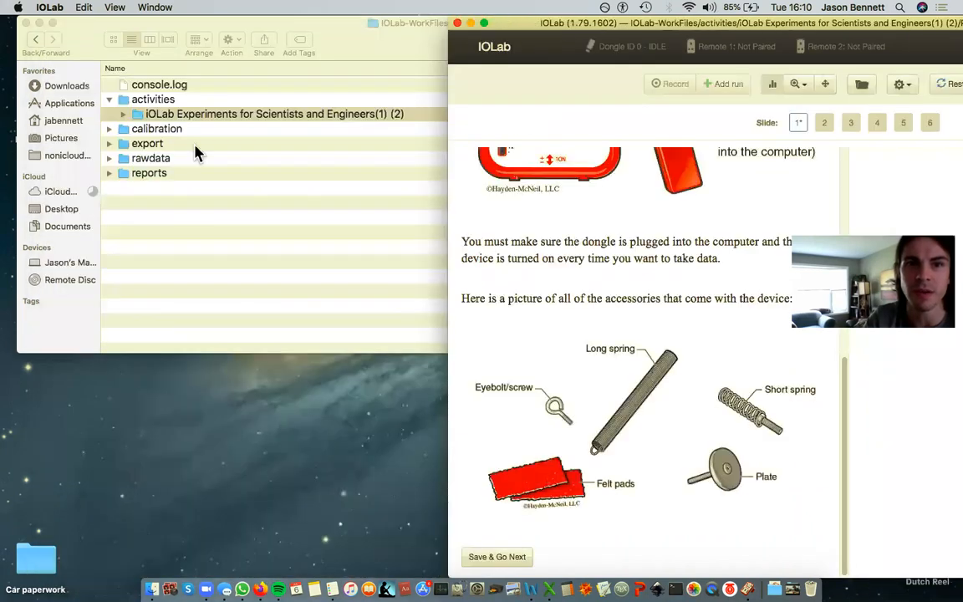
mouse_move(178, 11)
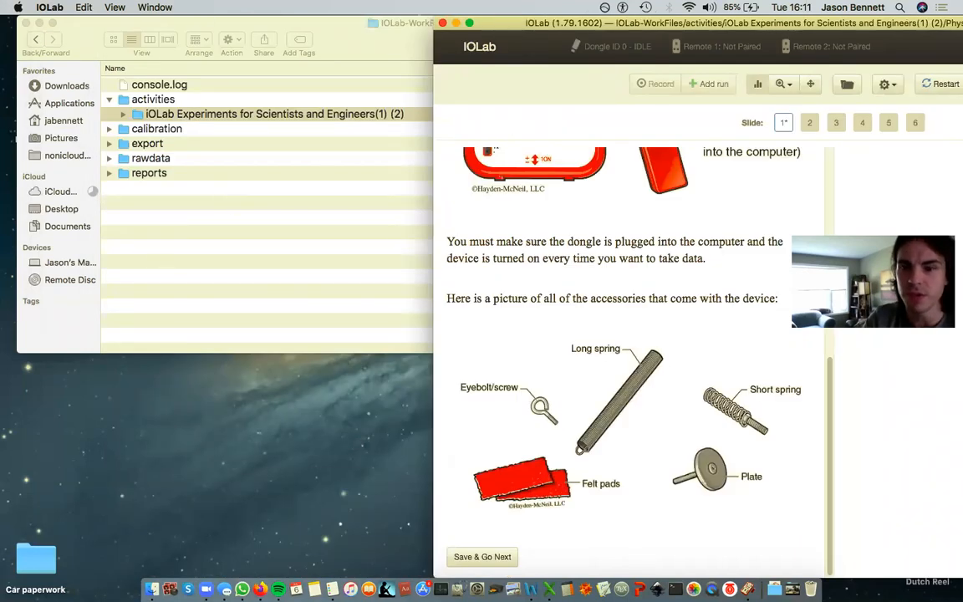
mouse_move(673, 580)
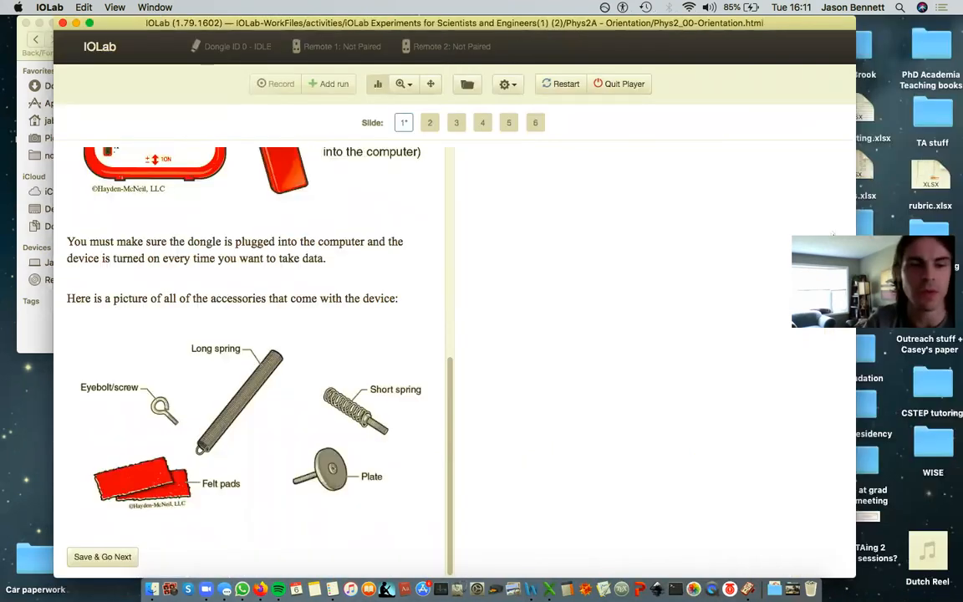
mouse_move(523, 159)
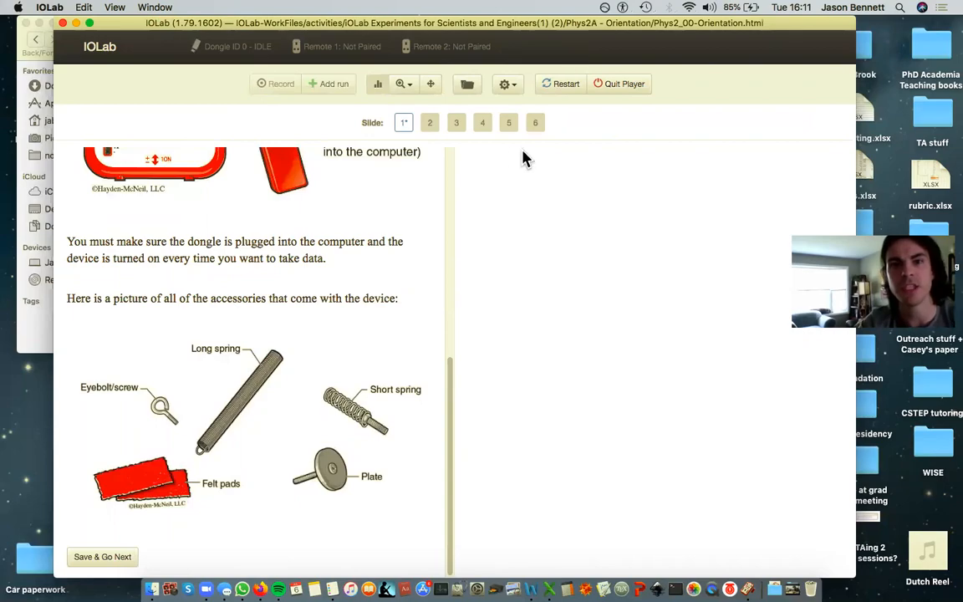